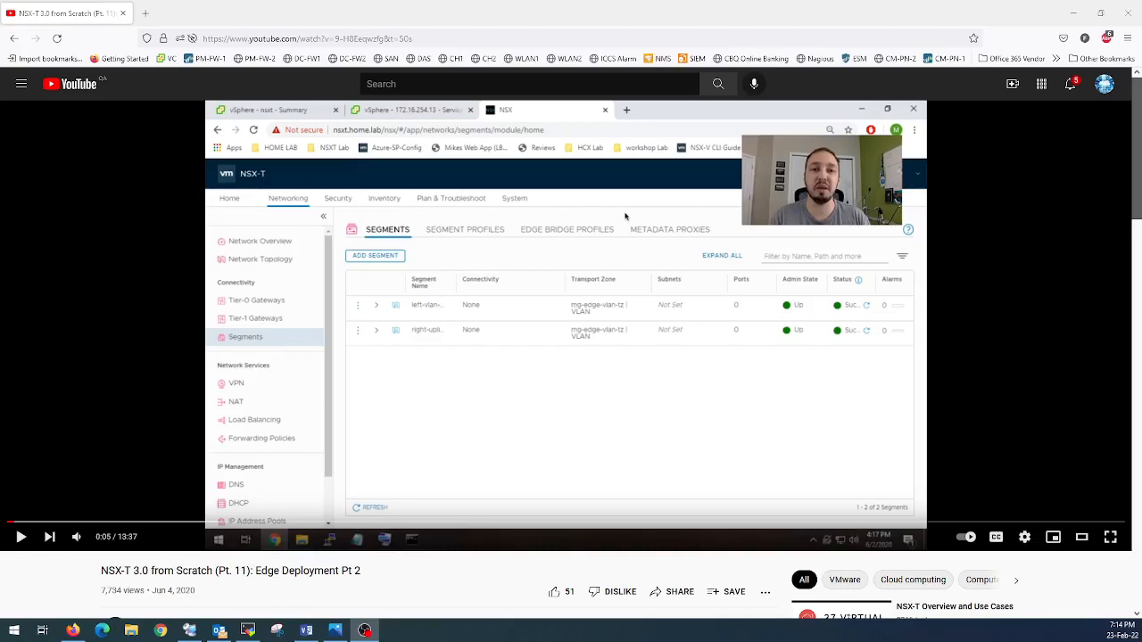
mouse_move(428, 607)
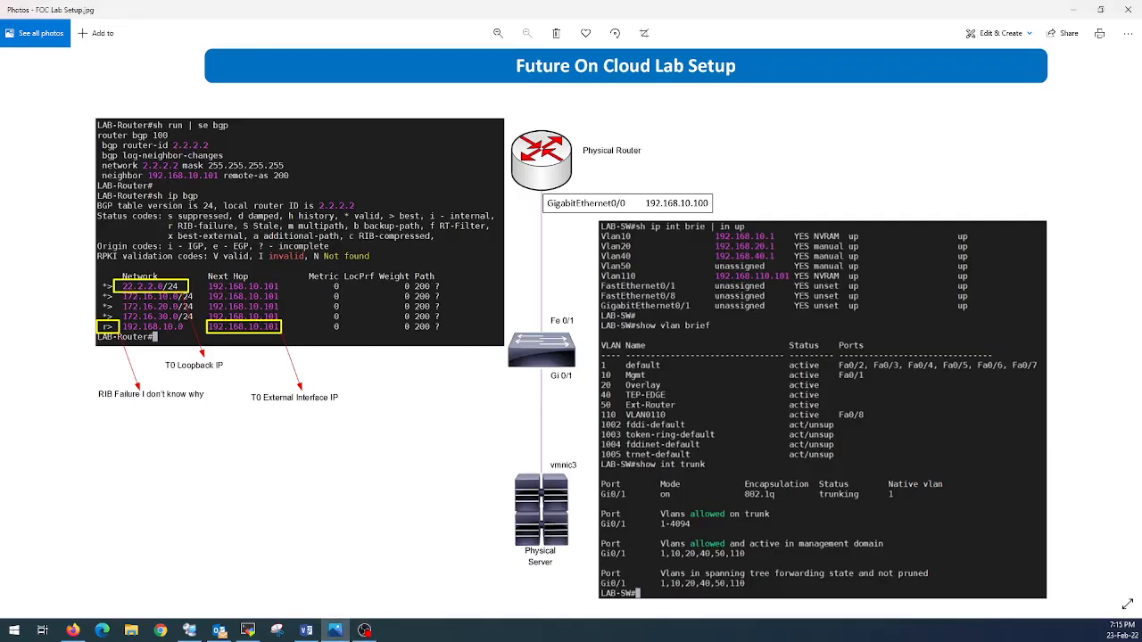
mouse_move(488, 409)
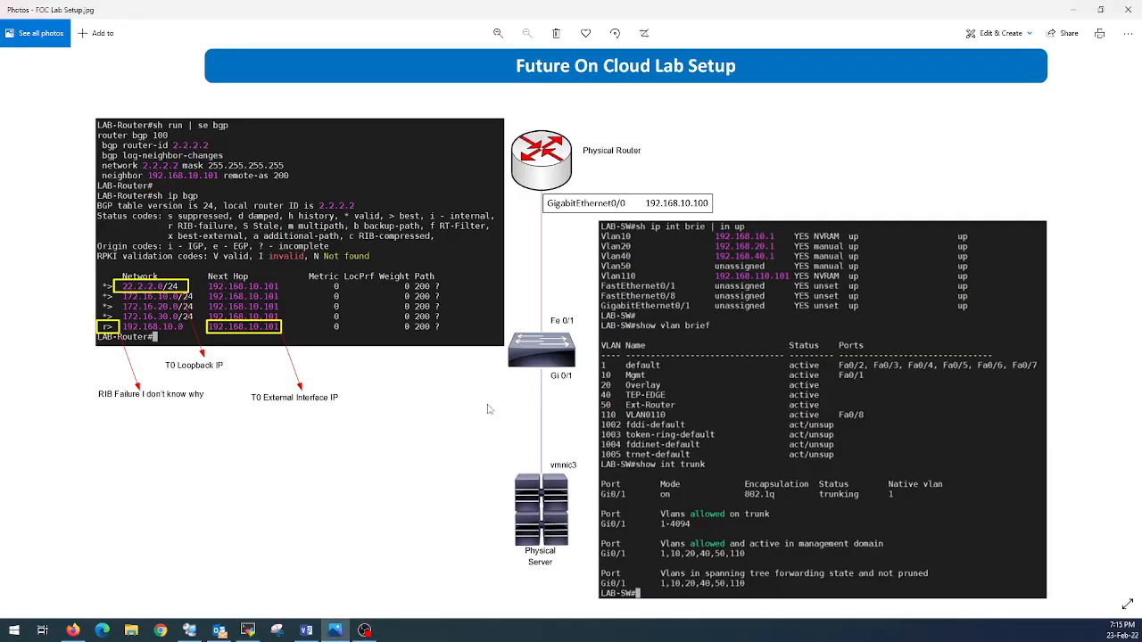
mouse_move(457, 457)
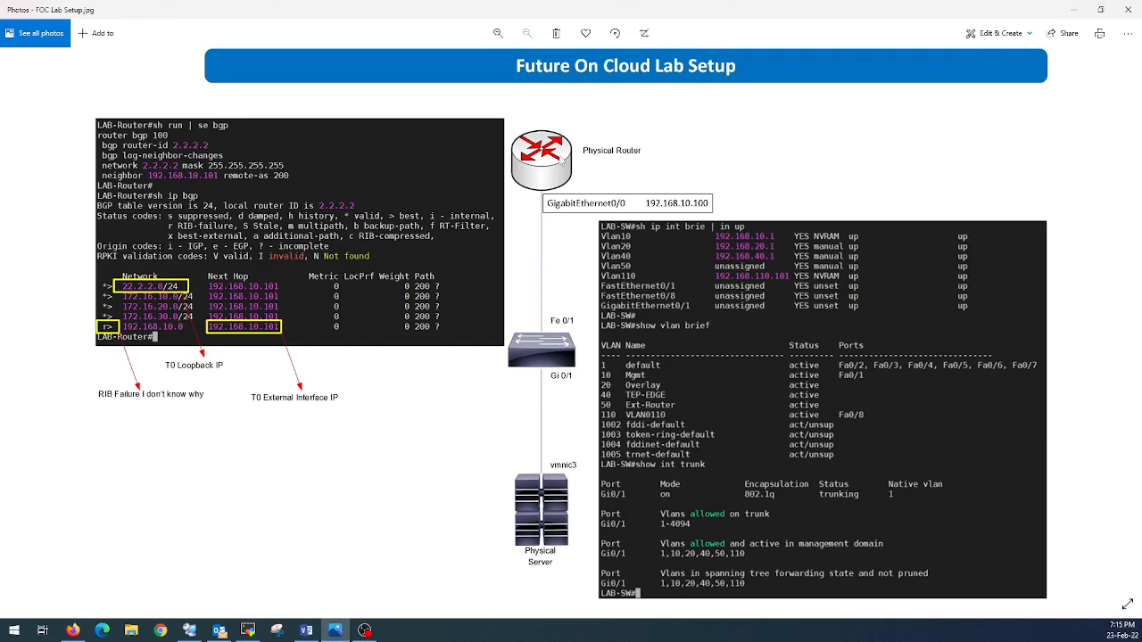
mouse_move(550, 516)
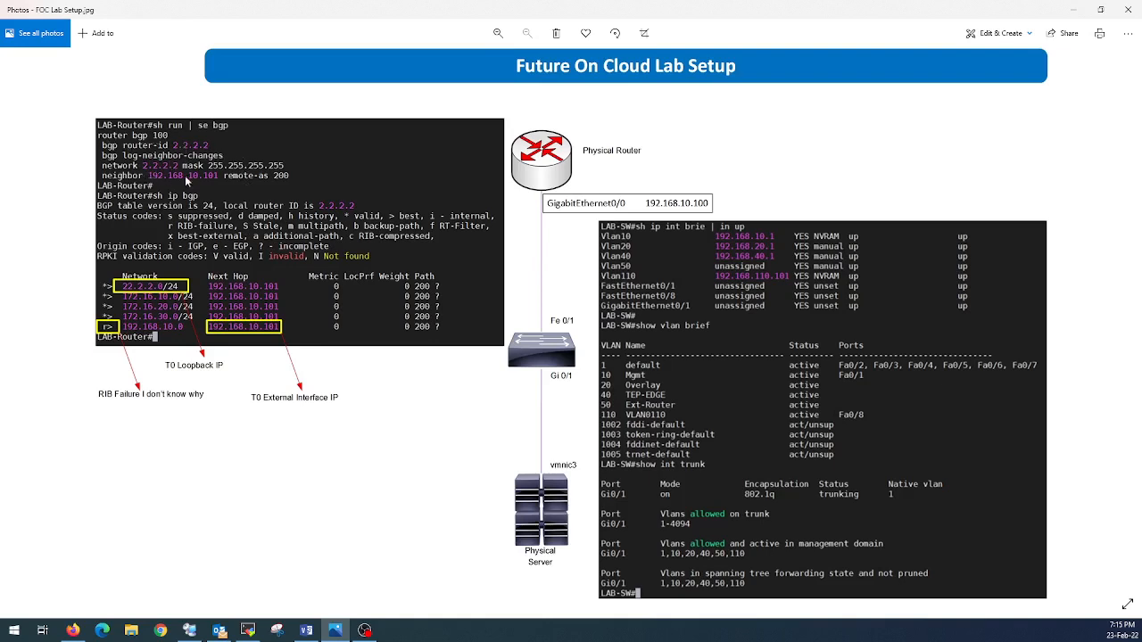
mouse_move(207, 181)
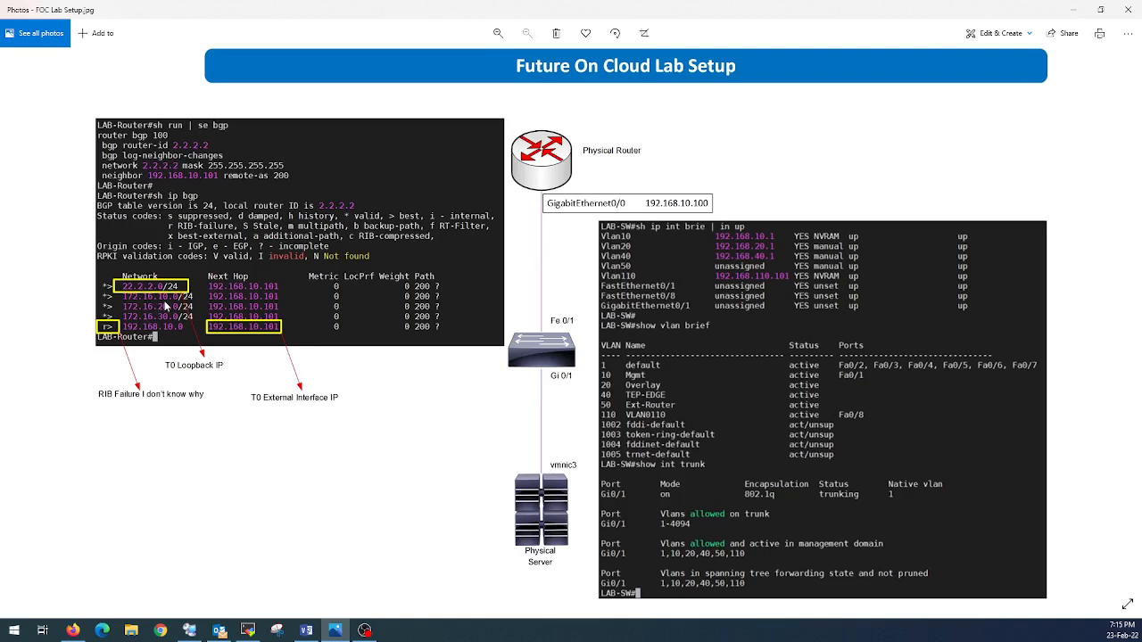
mouse_move(143, 308)
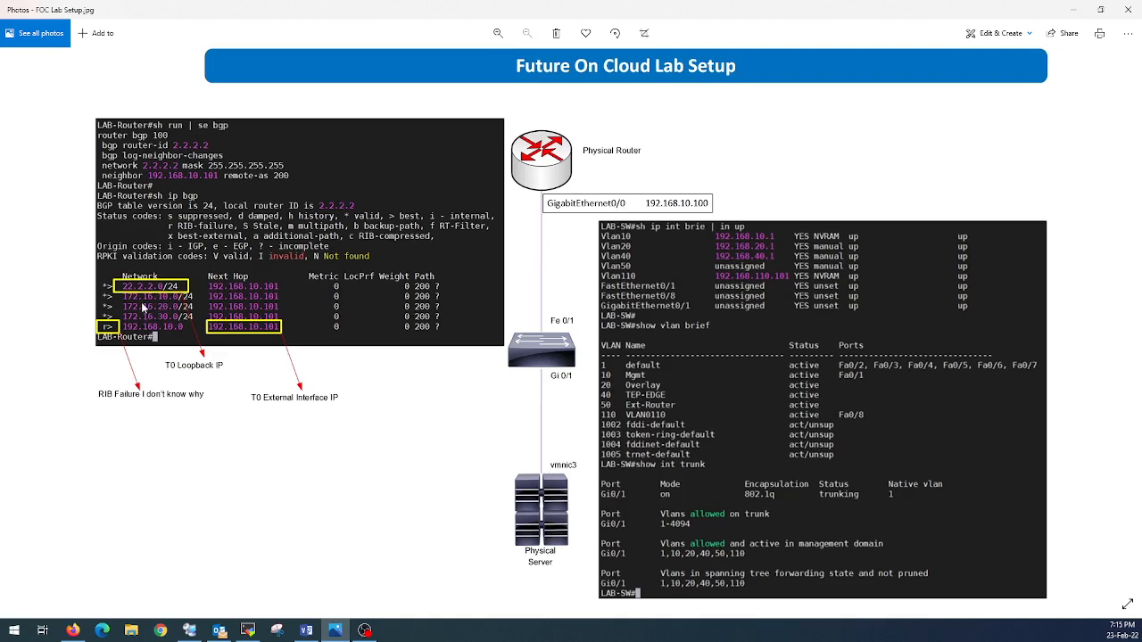
mouse_move(105, 299)
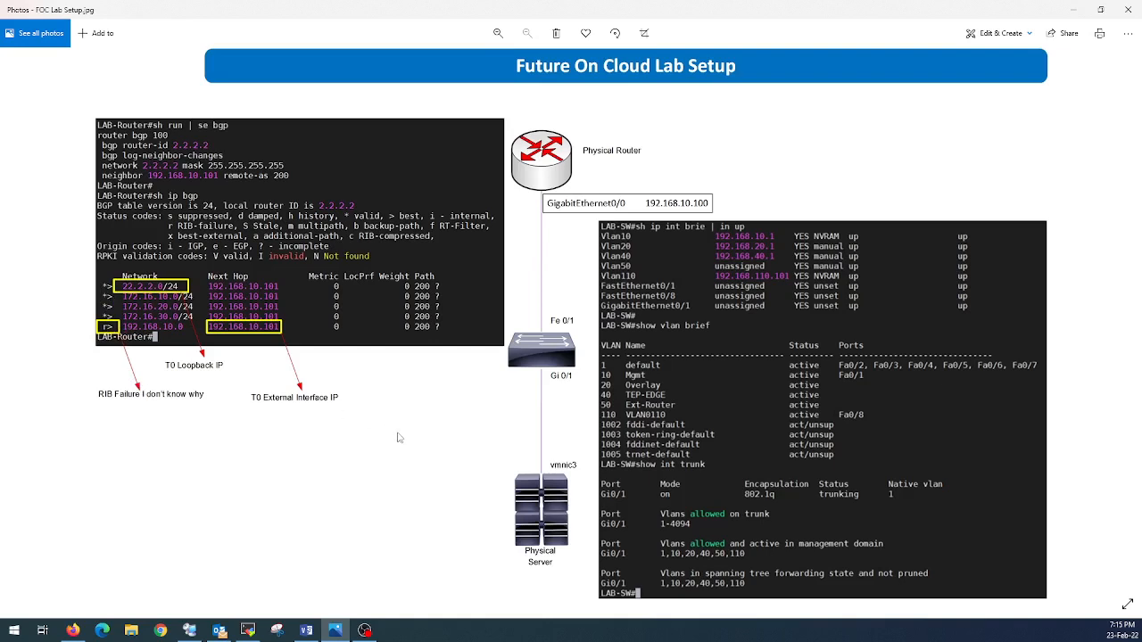
mouse_move(580, 444)
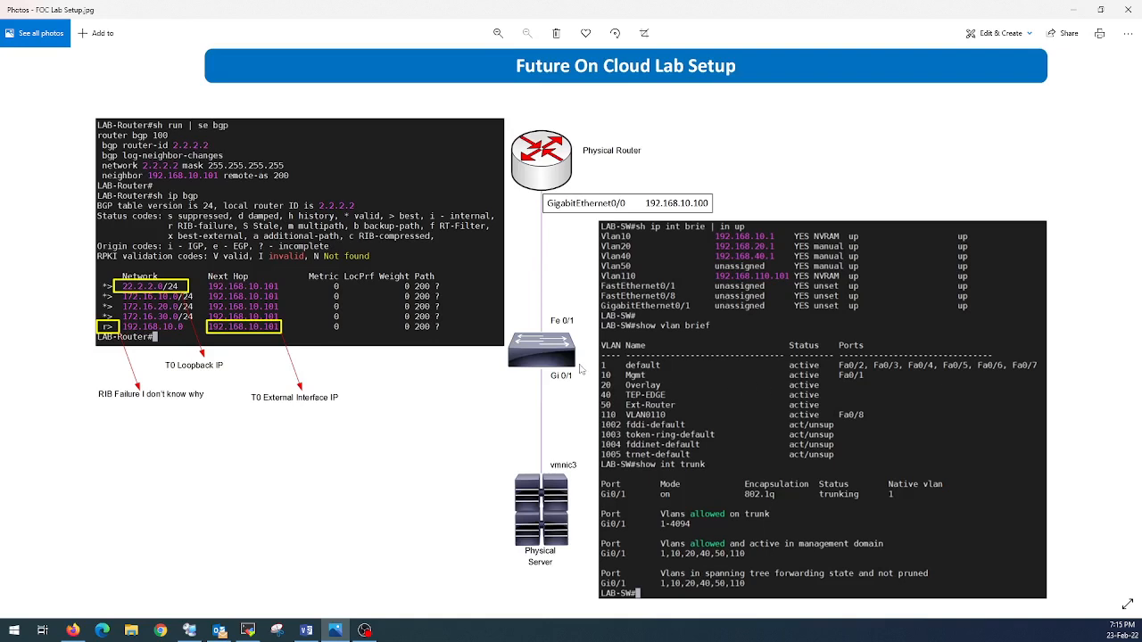
mouse_move(579, 369)
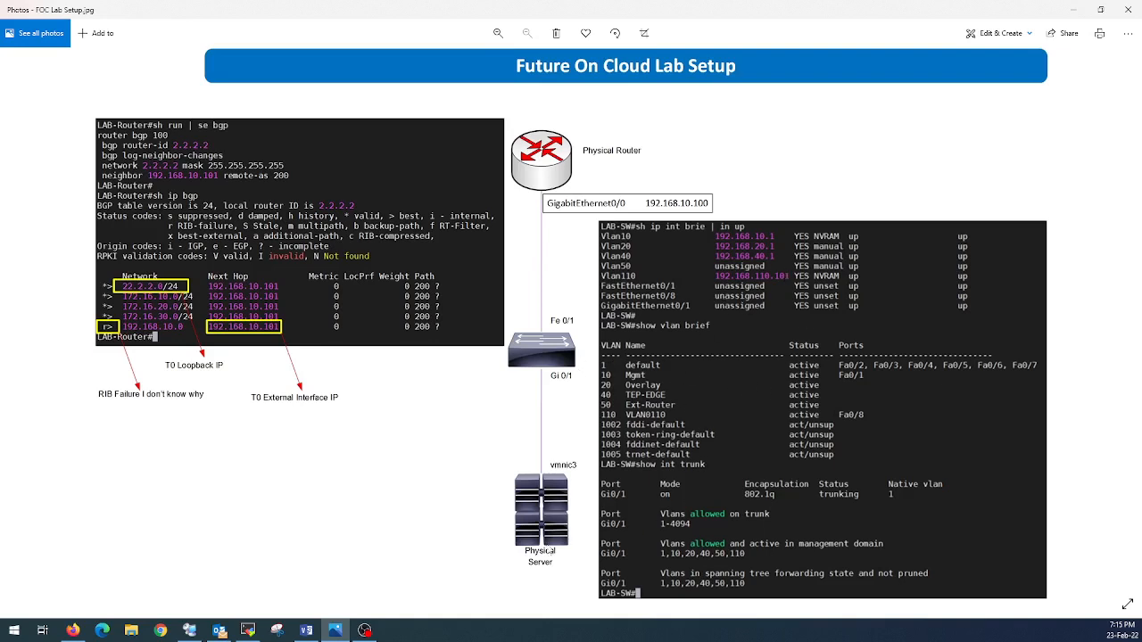
mouse_move(546, 386)
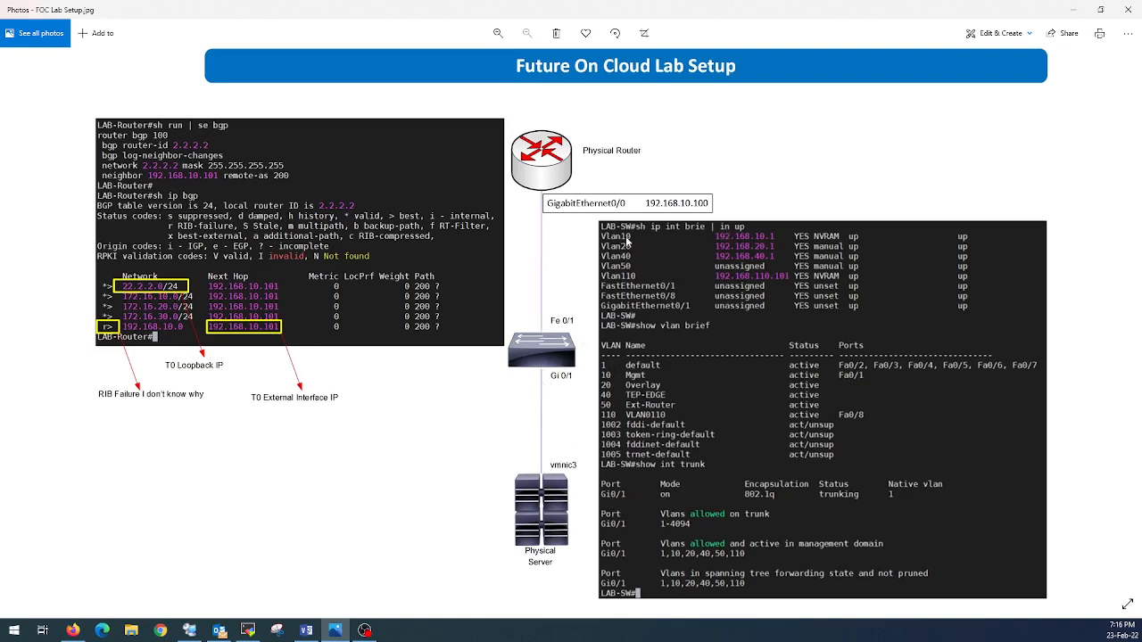
mouse_move(290, 593)
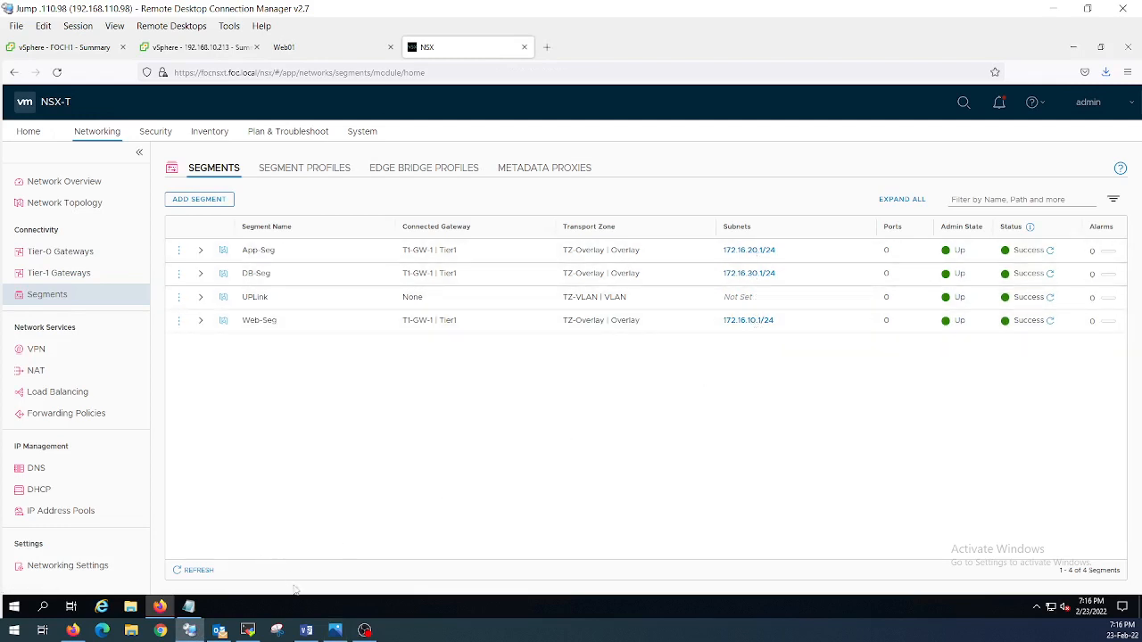
- Glance at the router terminal, then bring up the Tier-0 Gateways list in NSX-T
click(248, 632)
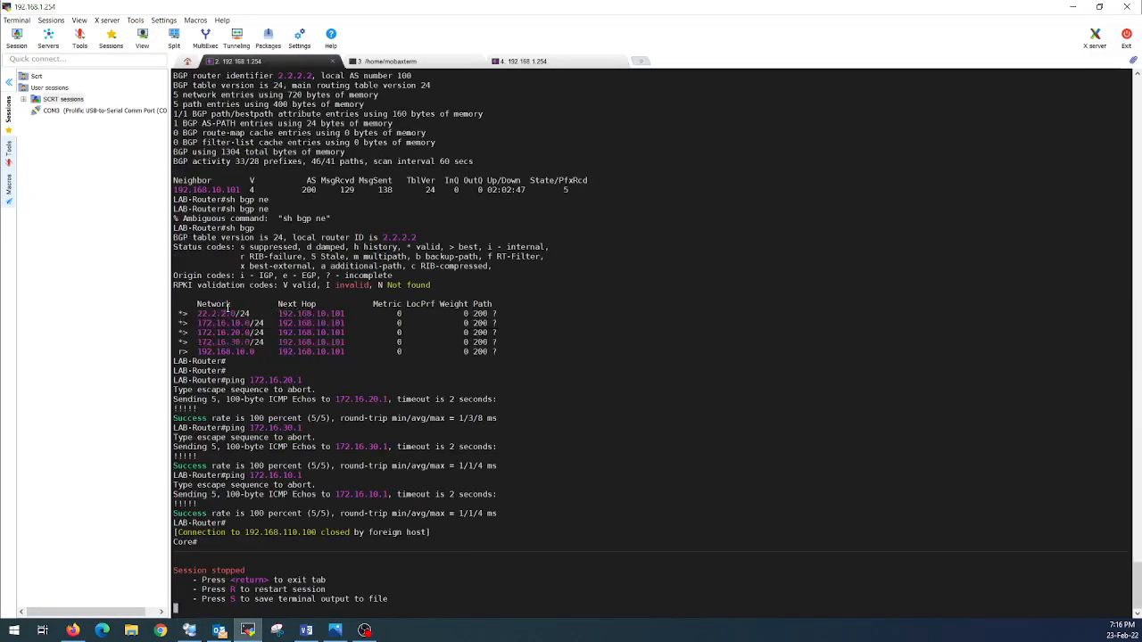
double_click(221, 313)
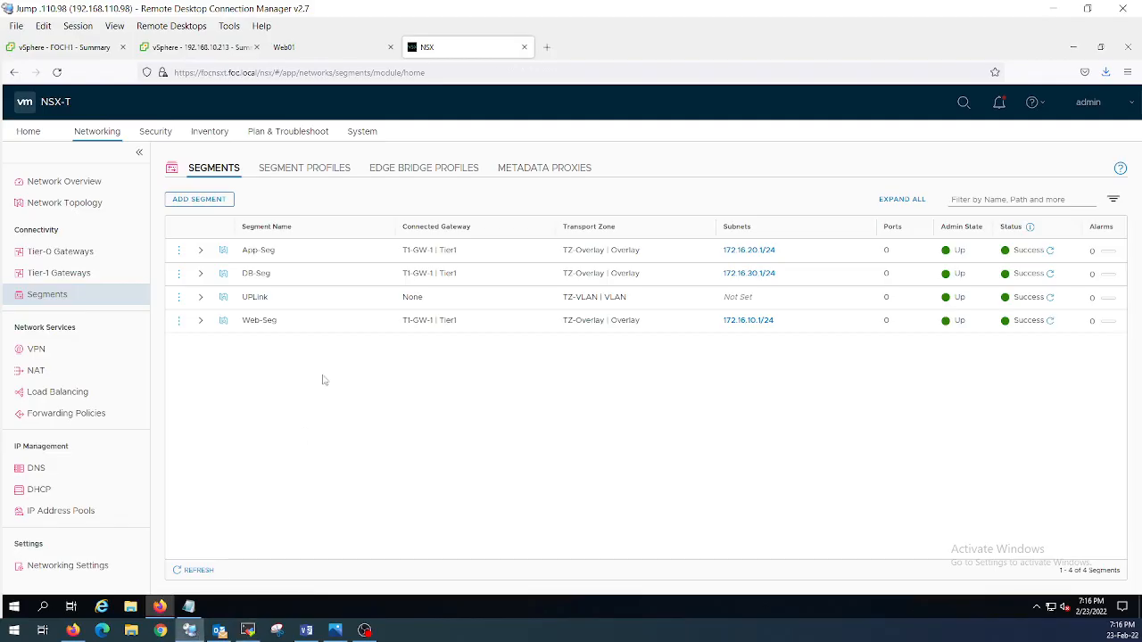
click(59, 251)
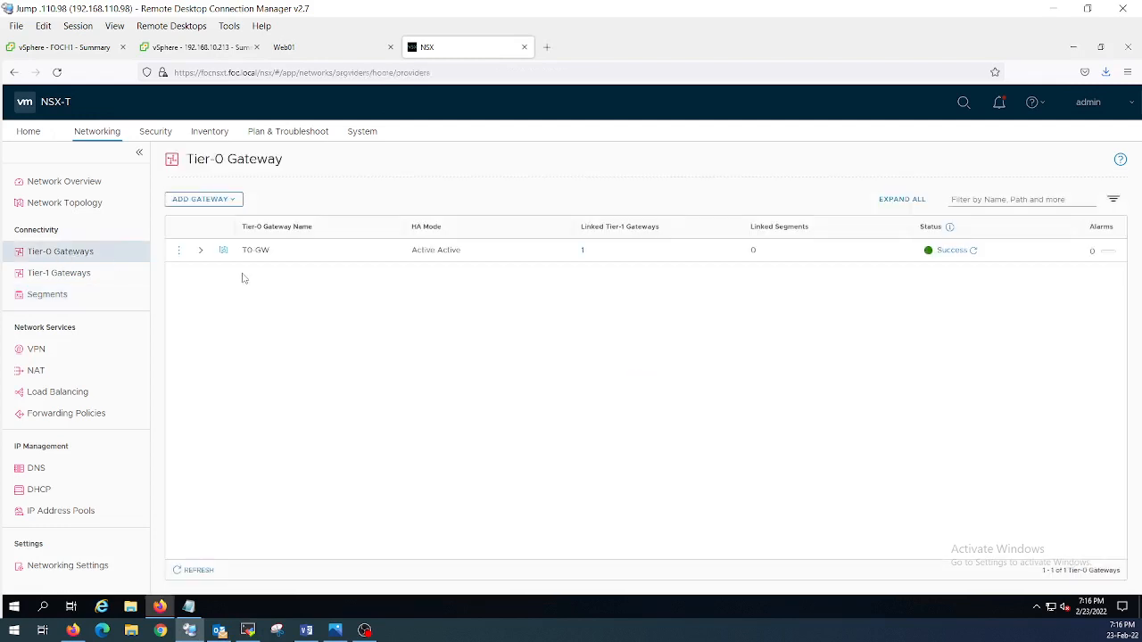
- Edit T0-GW and review its interfaces, selecting the UPLink IP 192.168.10.101
click(178, 250)
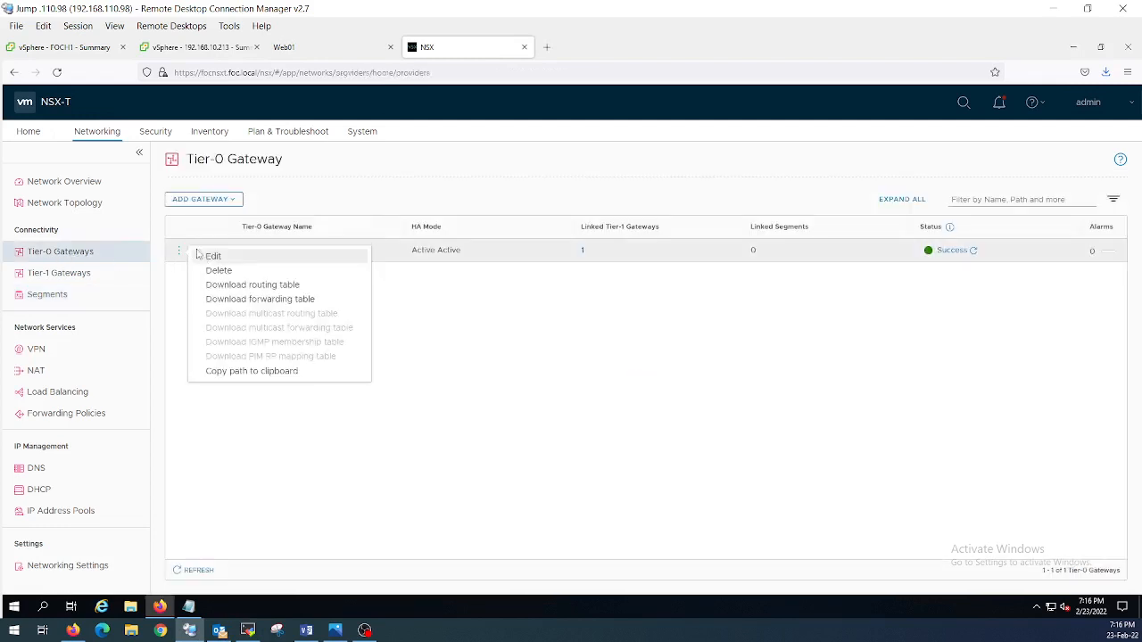
click(213, 257)
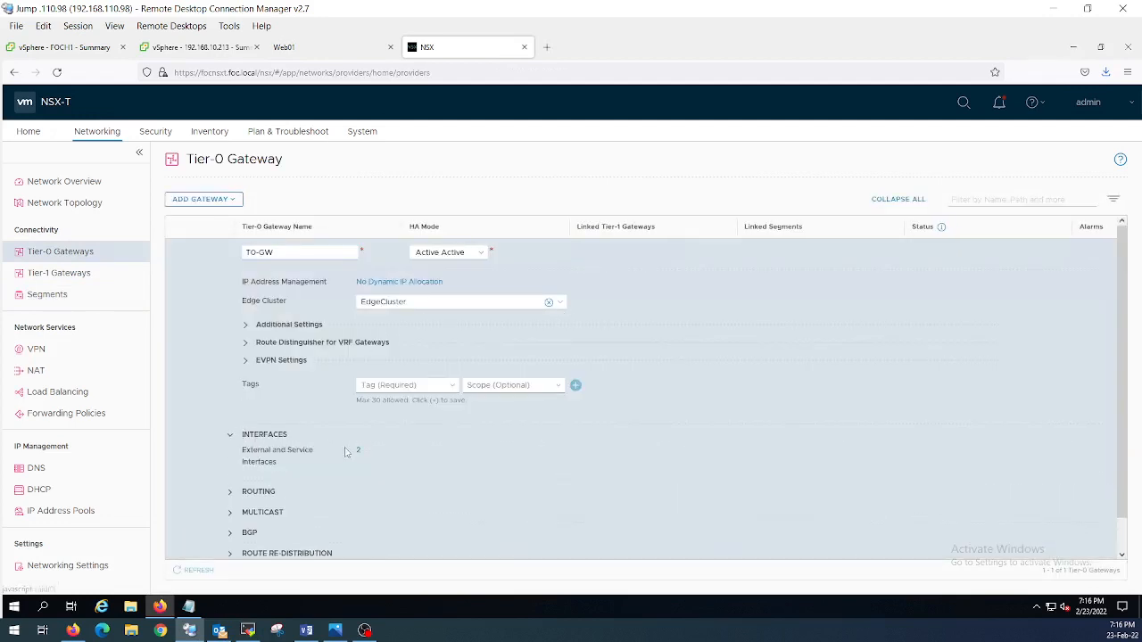
click(358, 450)
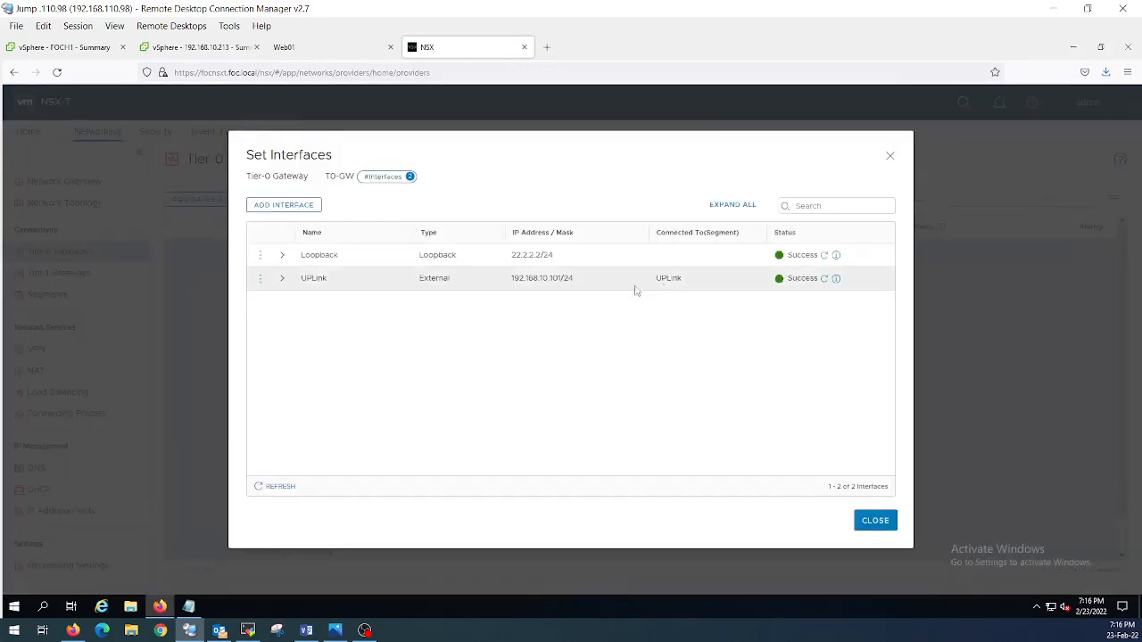
double_click(524, 254)
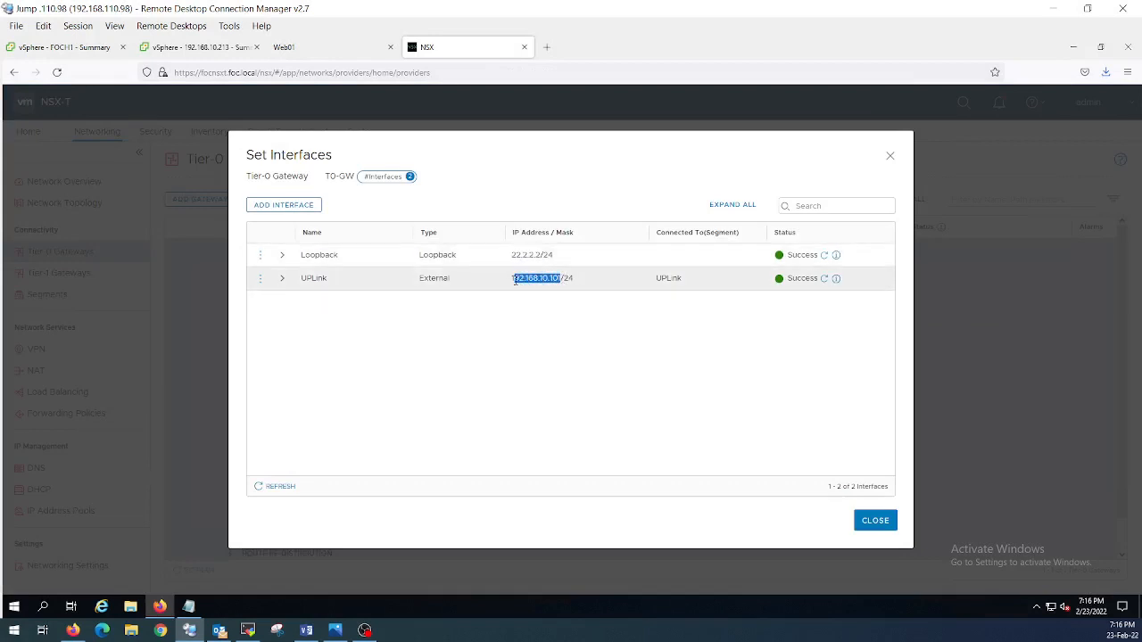
click(248, 631)
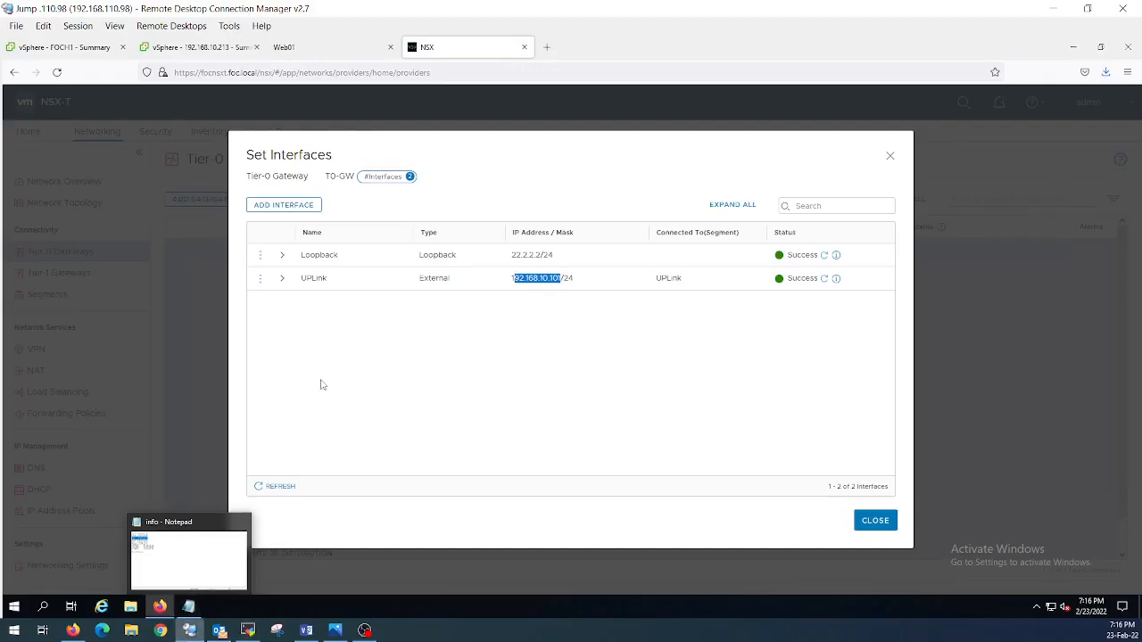
click(874, 520)
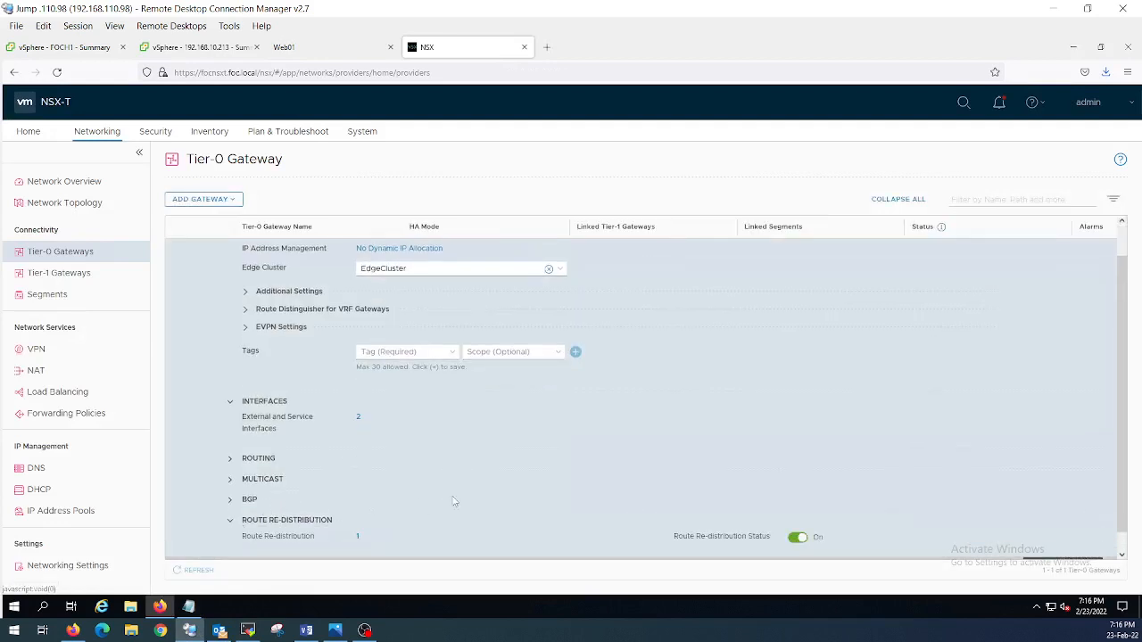
- Review T0-GW's route re-distribution, then discard the unsaved edit to leave
click(357, 537)
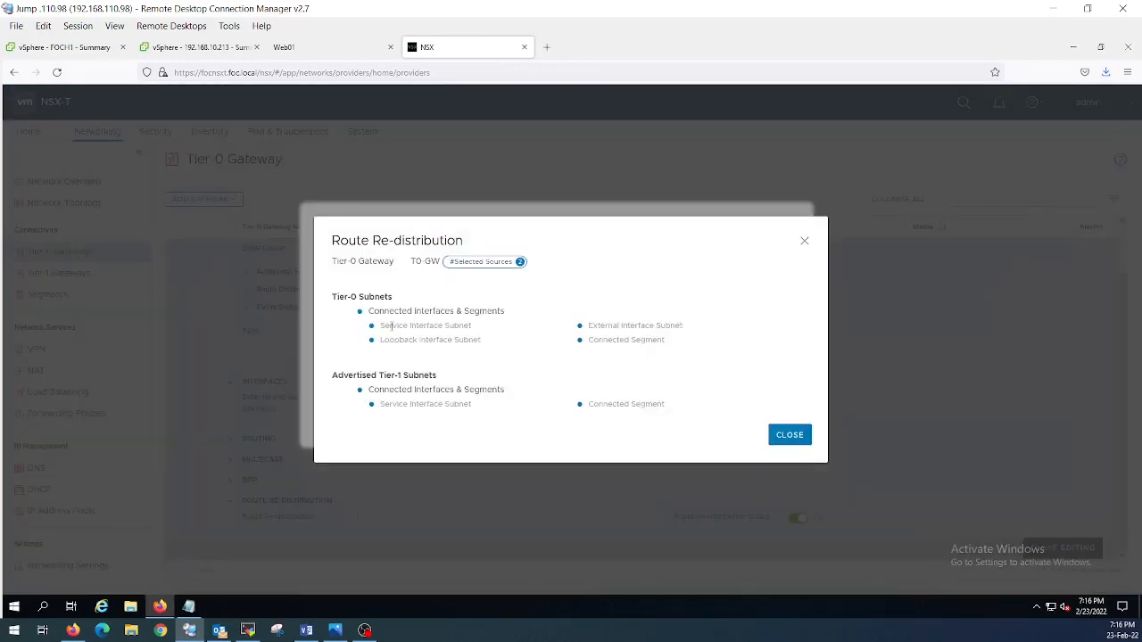
mouse_move(398, 379)
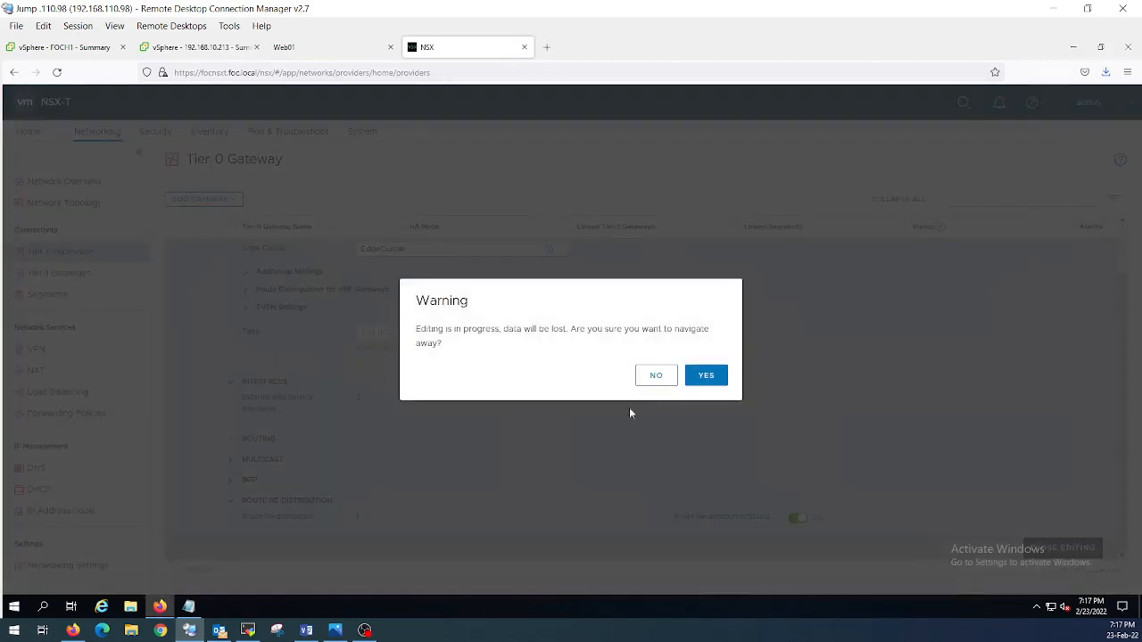
click(706, 375)
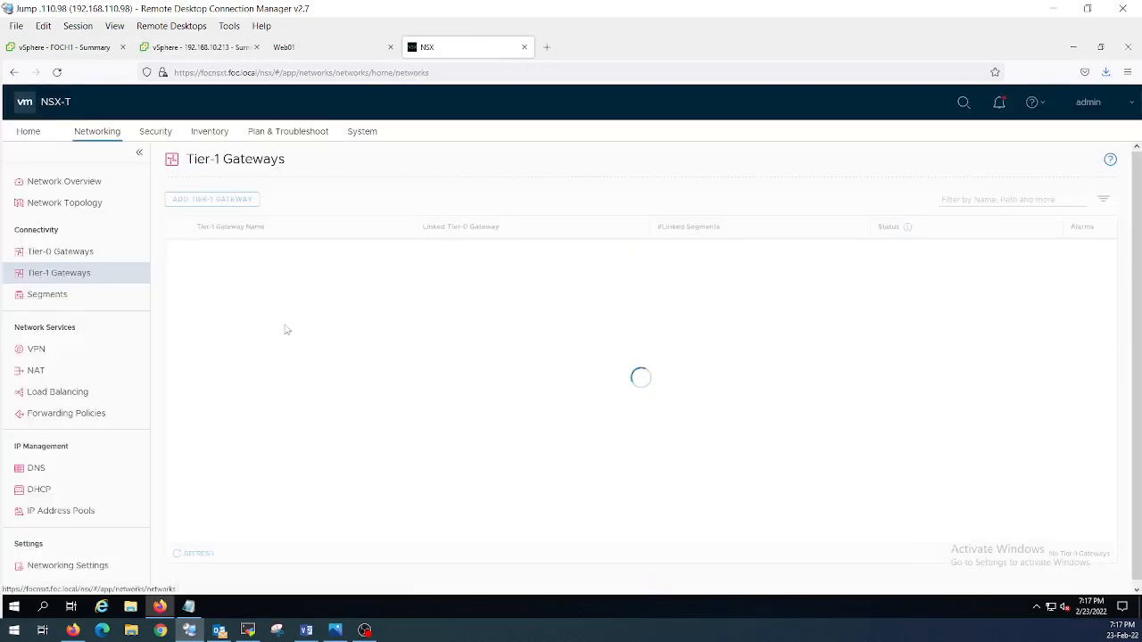
mouse_move(413, 328)
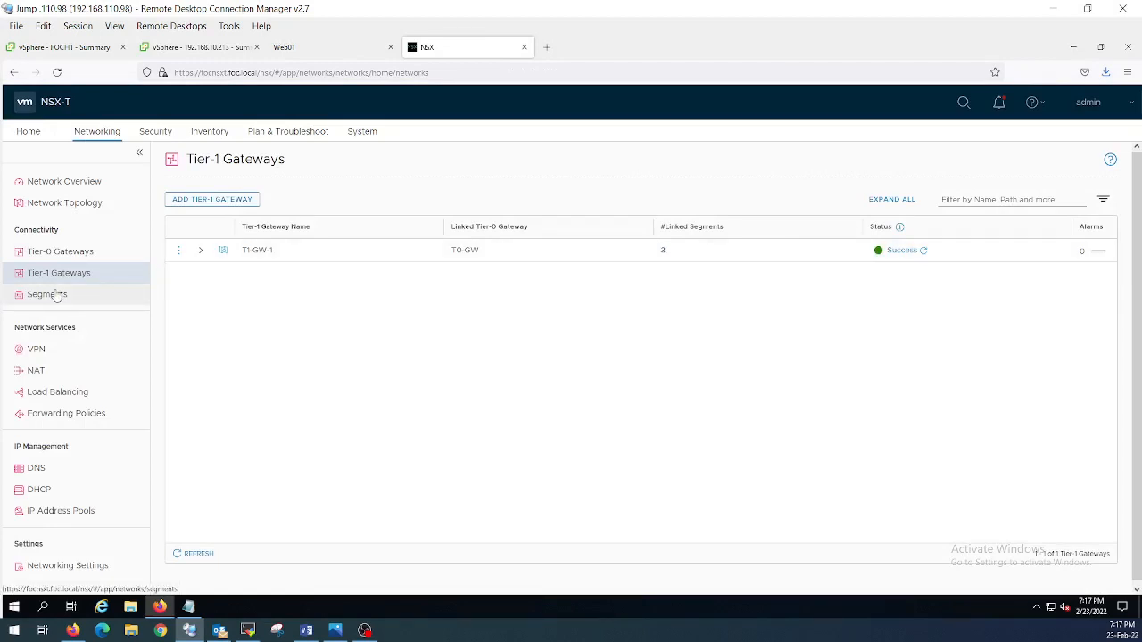
- Show the Networking Segments list to check Web-Seg's port count
click(48, 294)
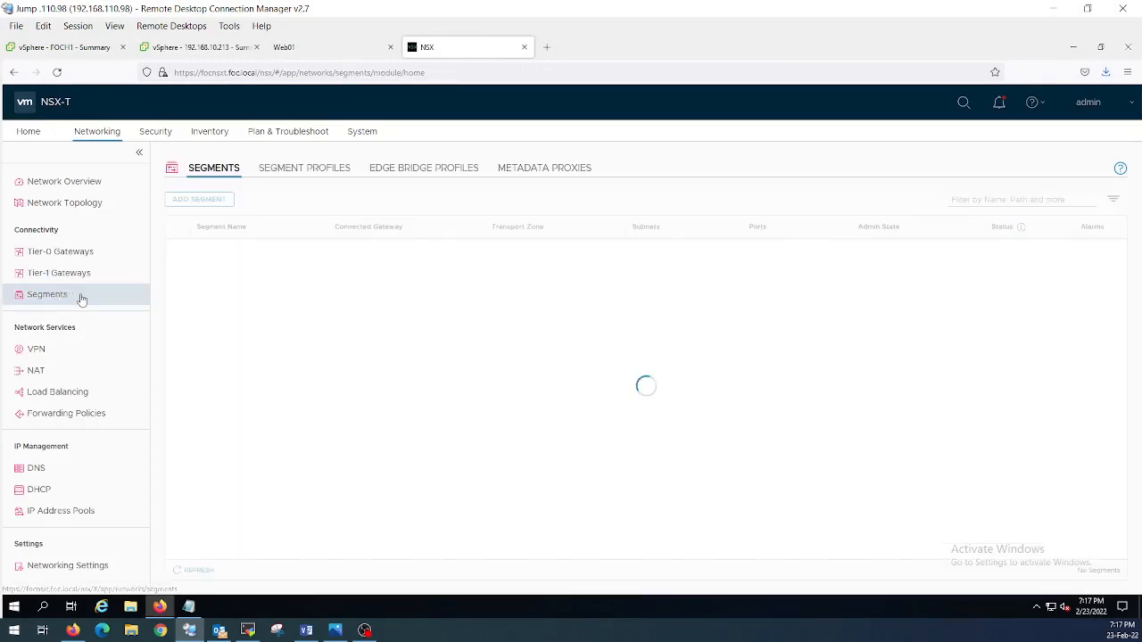
mouse_move(736, 295)
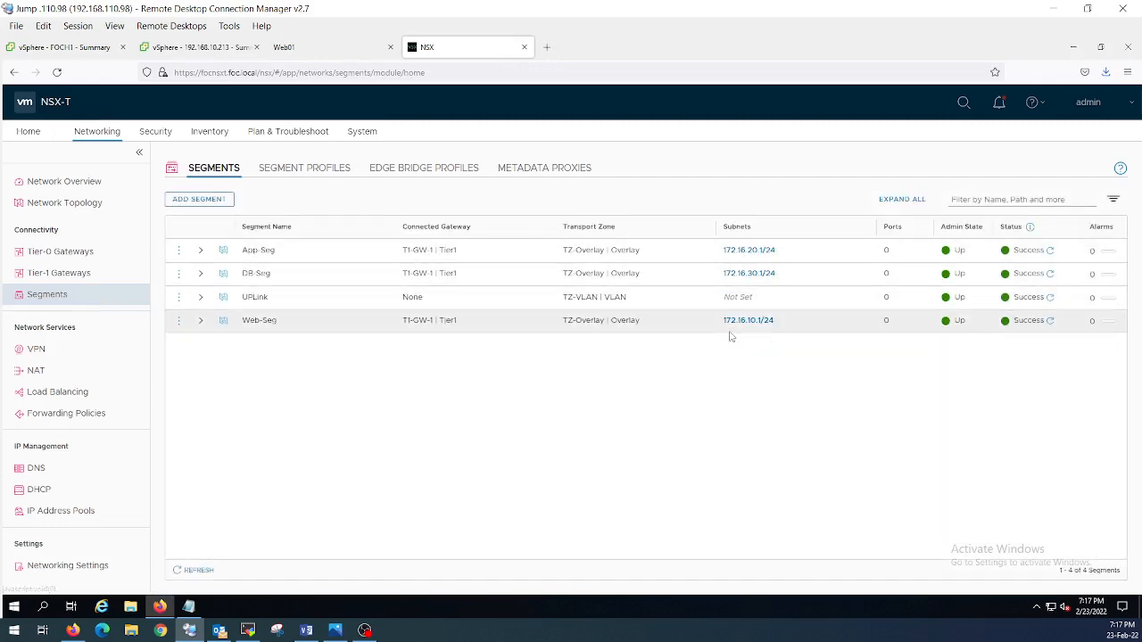
mouse_move(555, 260)
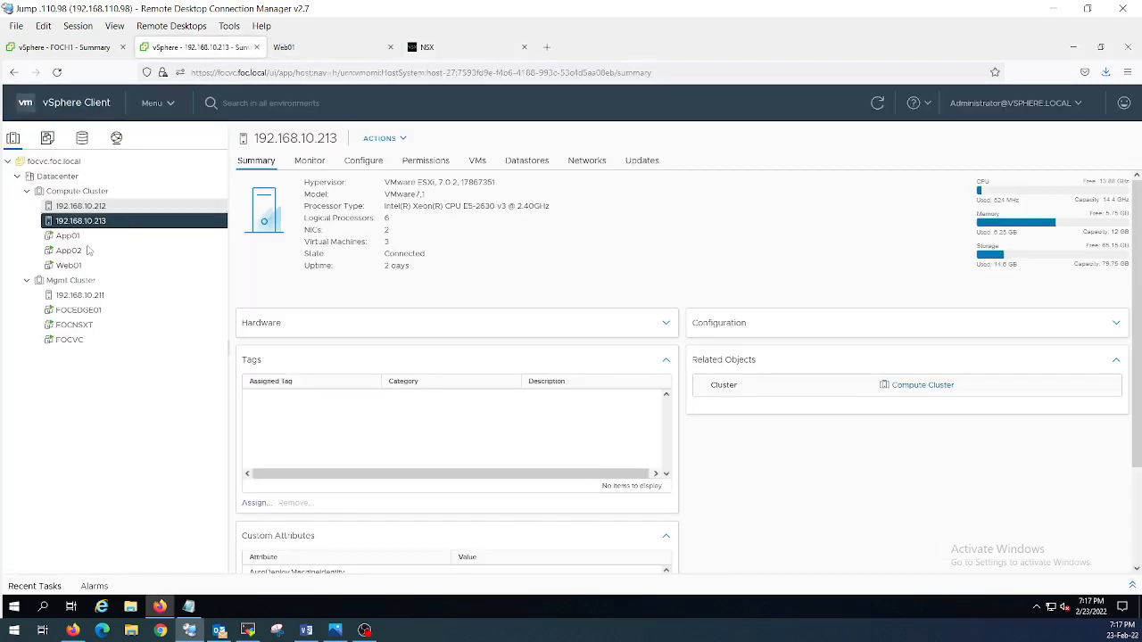
- In Web01's Edit Settings, browse networks and set Network adapter 1 to Web-Seg
click(69, 265)
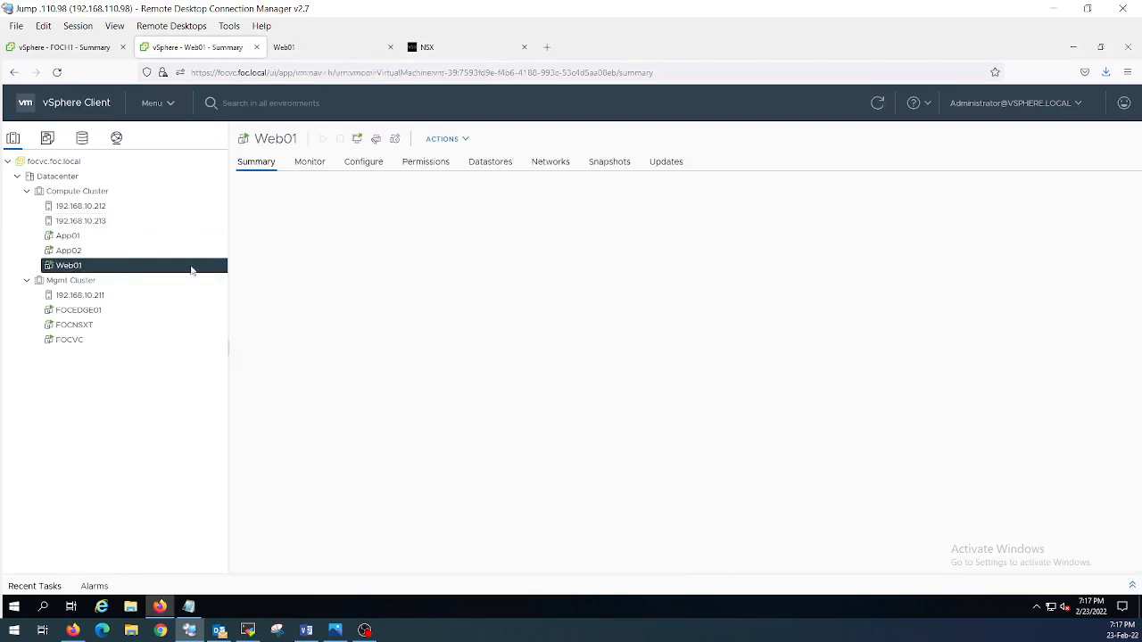
click(376, 138)
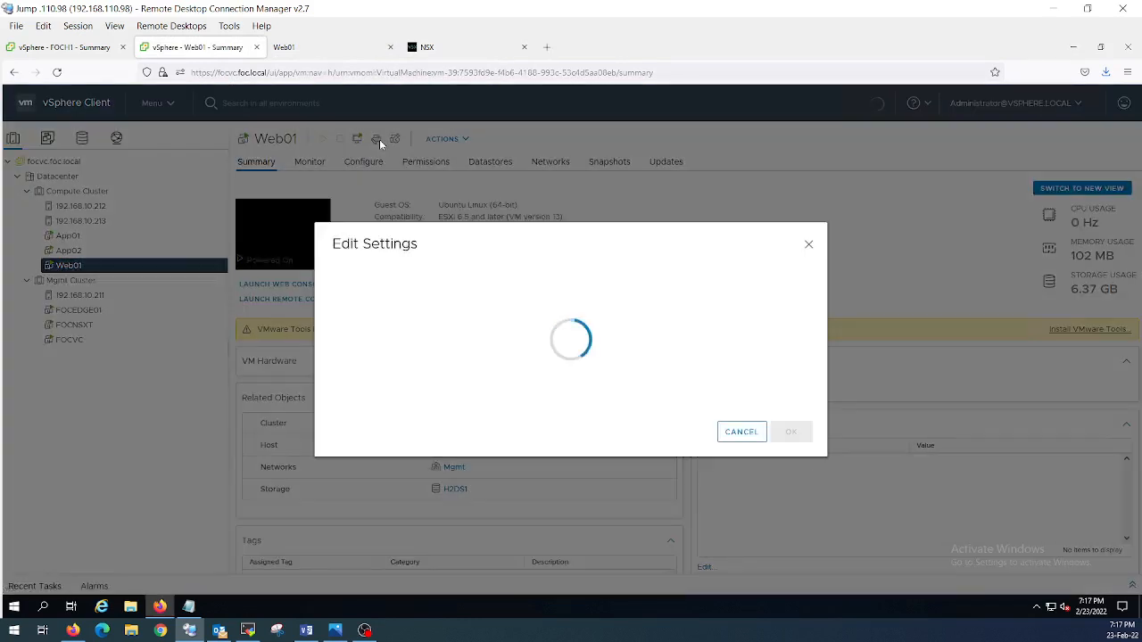
click(582, 320)
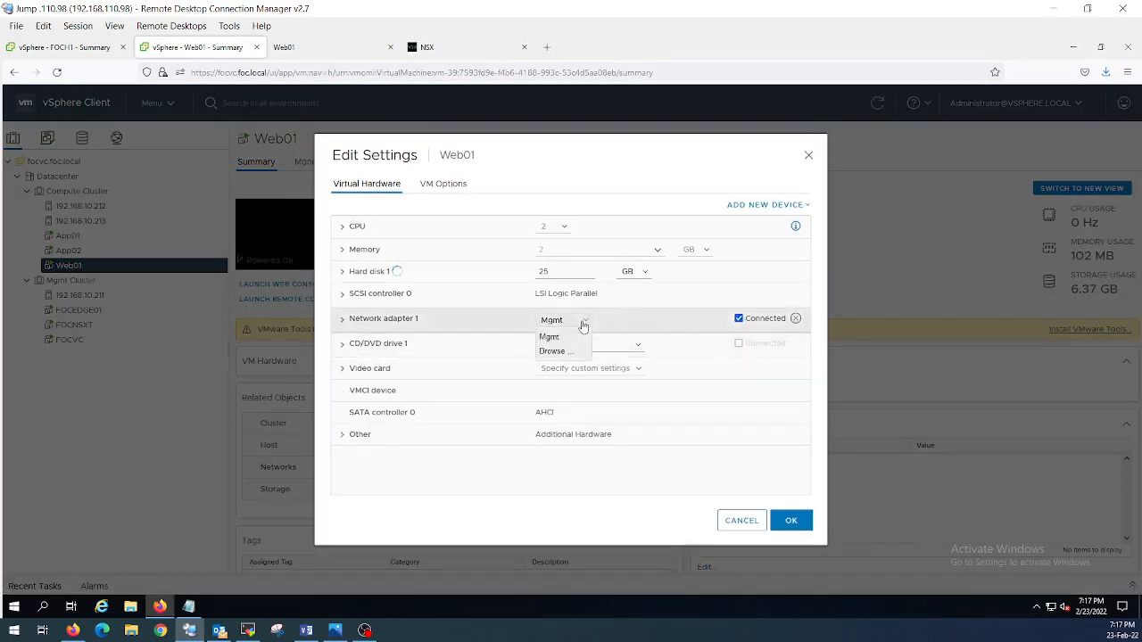
click(556, 351)
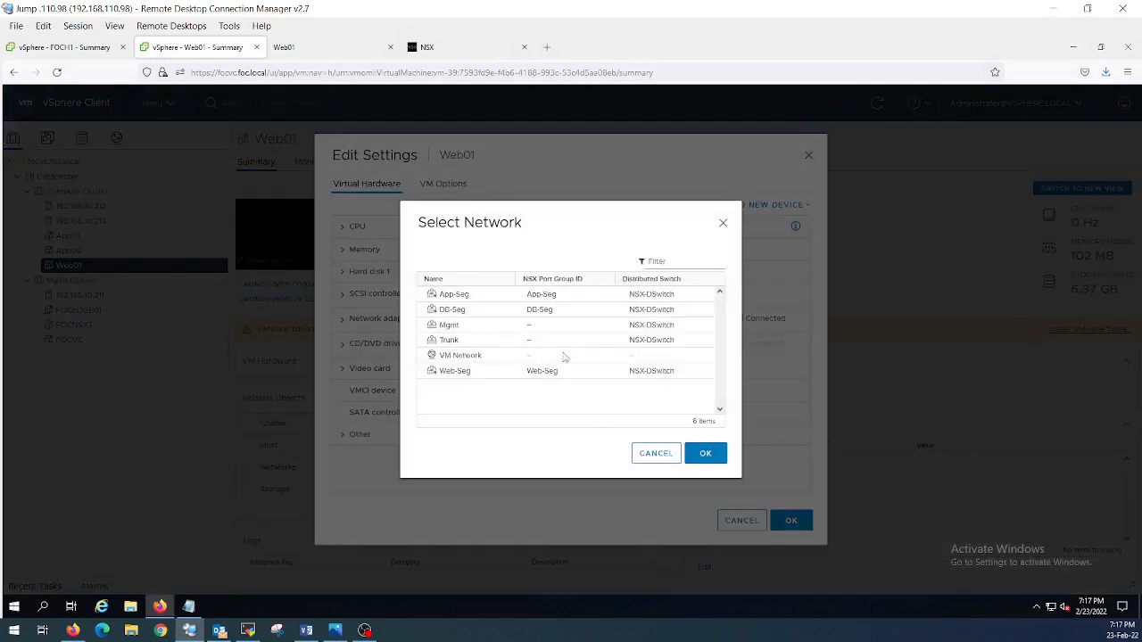
click(454, 370)
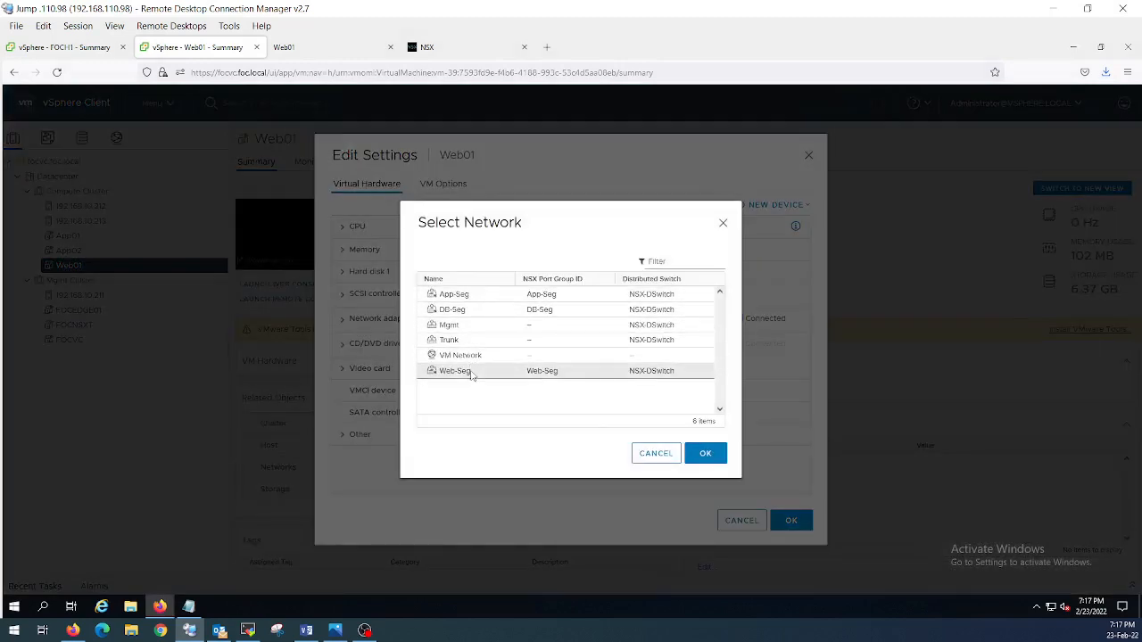
click(704, 453)
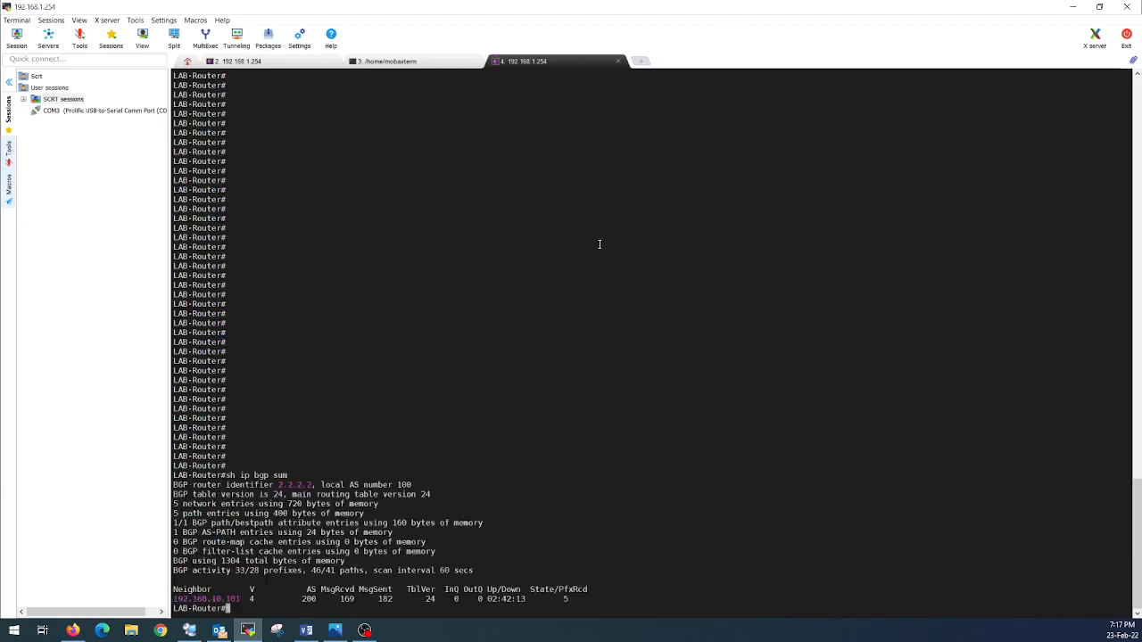
- In the router session, enter 'sh ip bgp' to view the BGP route table
text(sh)
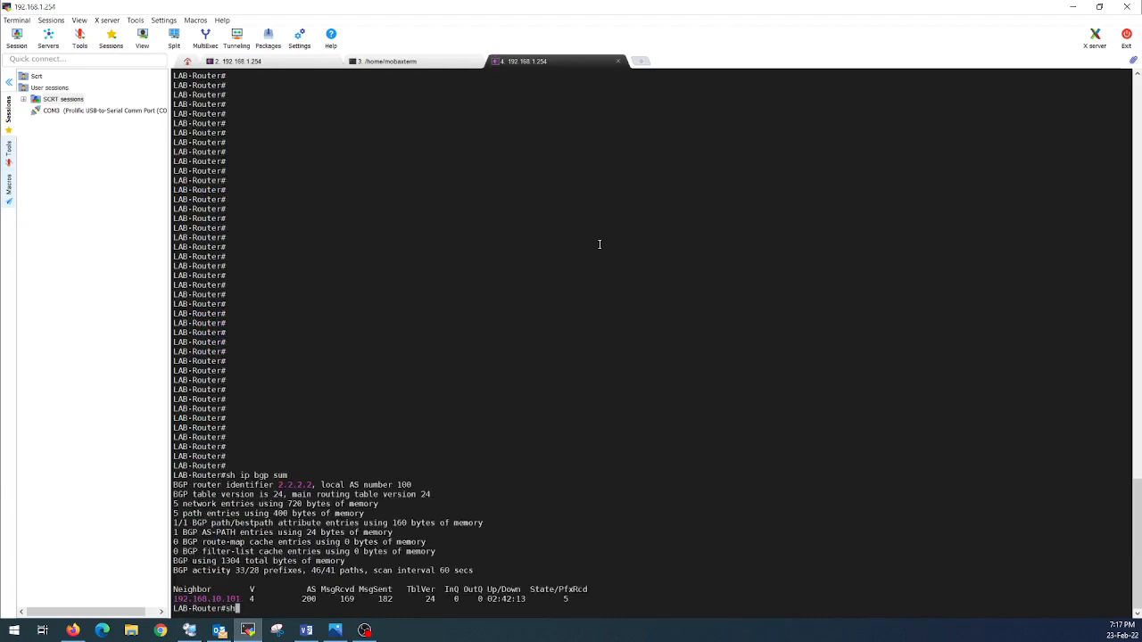
text(sh ip bgp)
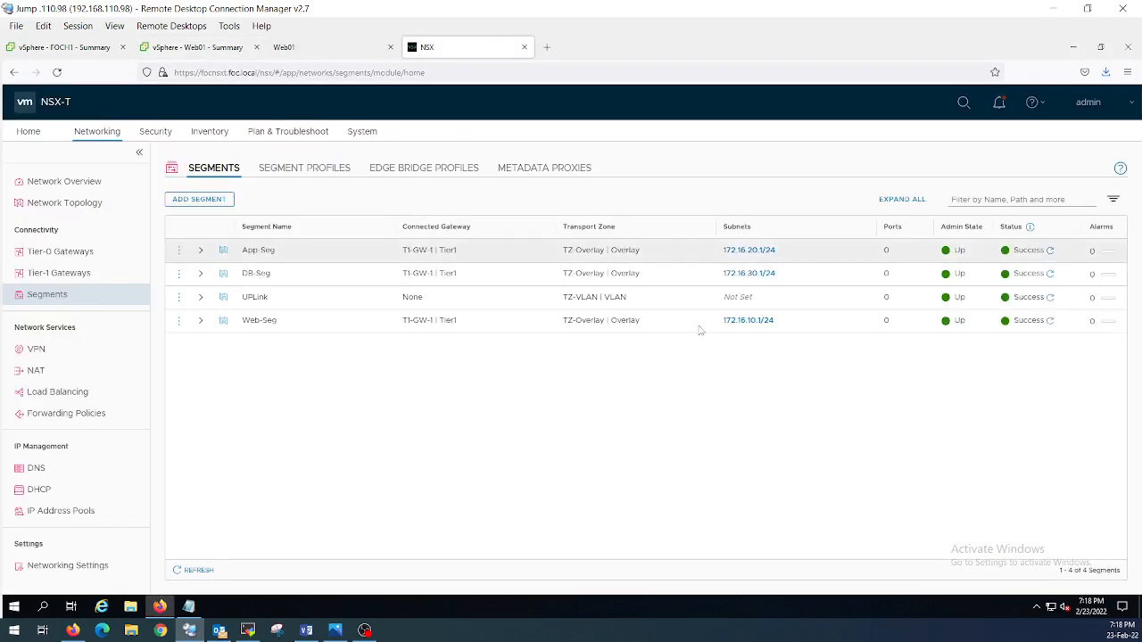
- Start editing the Web-Seg segment, then close editing without changes
click(198, 570)
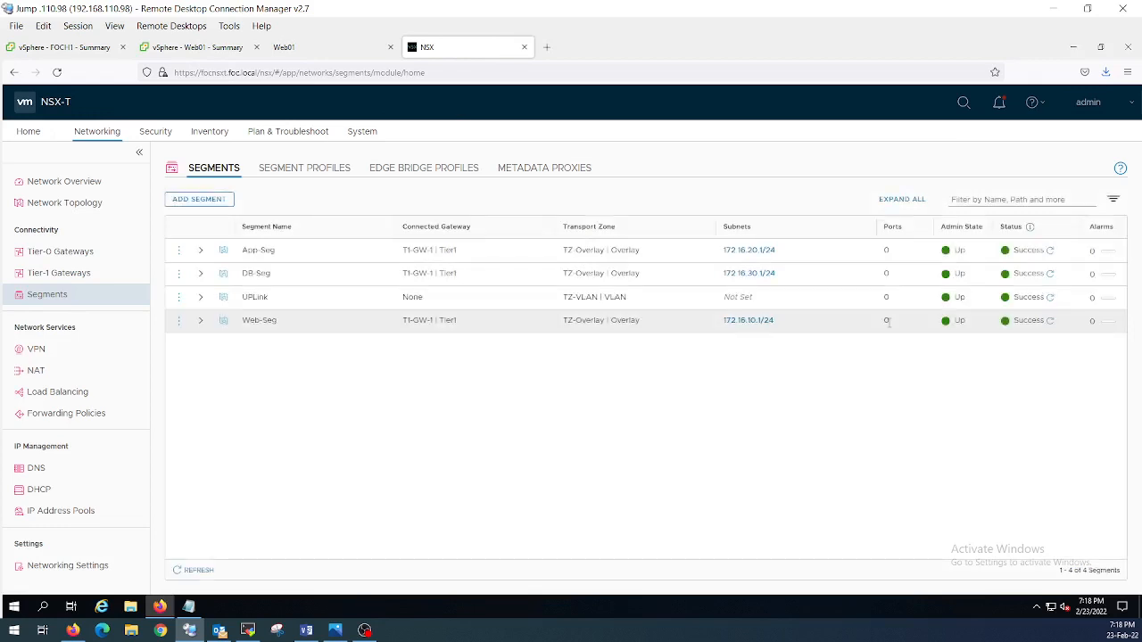
mouse_move(214, 547)
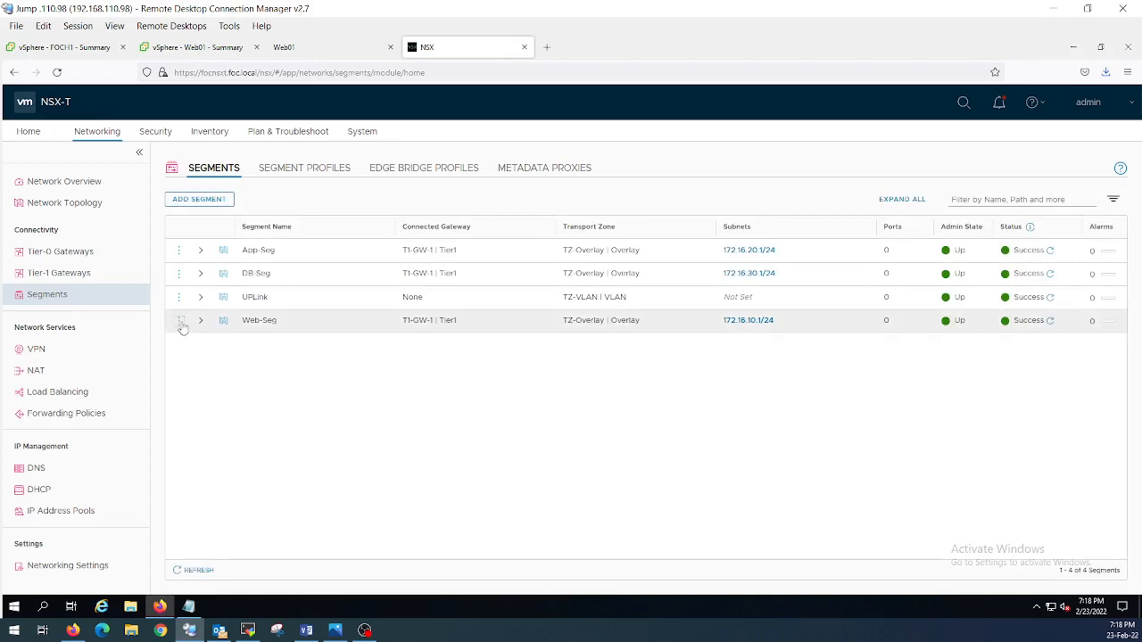
click(179, 320)
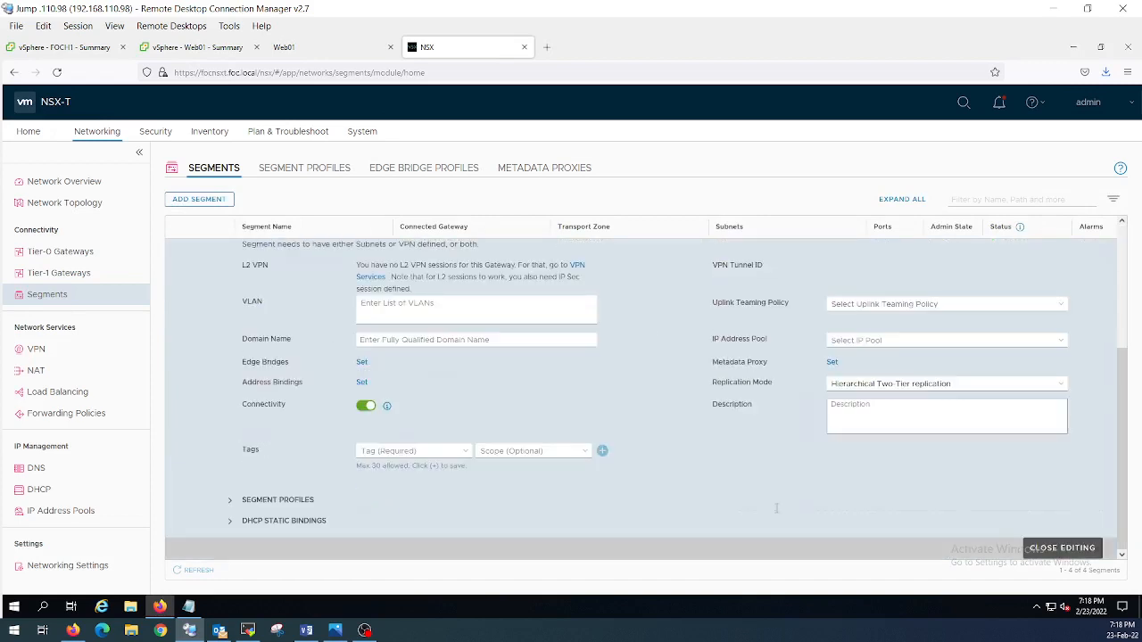
click(1061, 547)
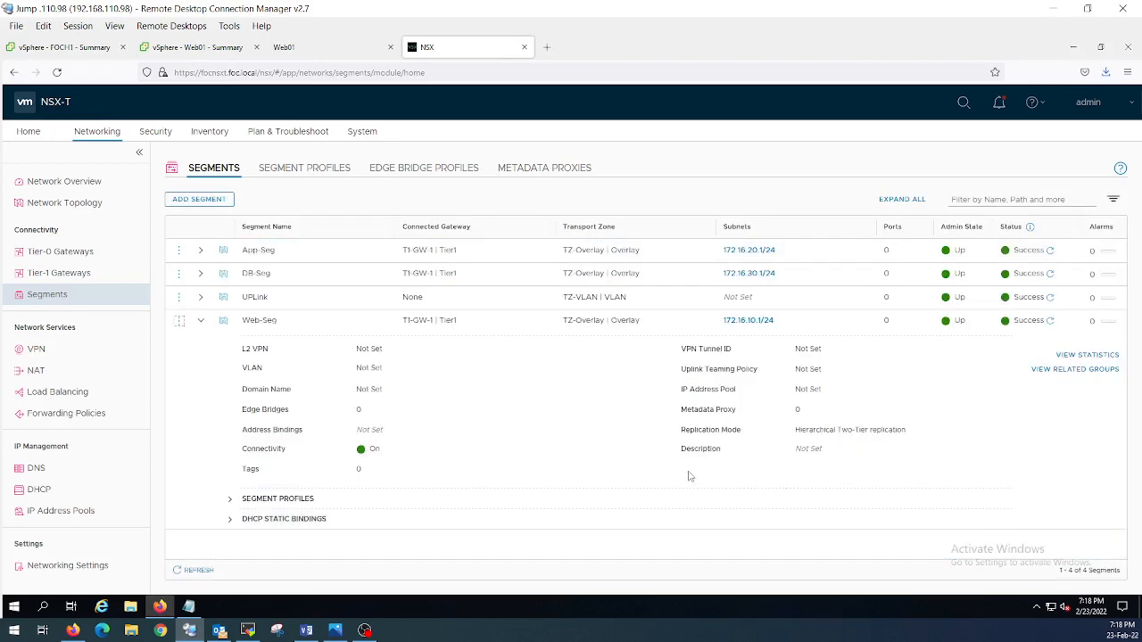
- Expand Web-Seg and review its port list showing Web01 connected and up
click(200, 320)
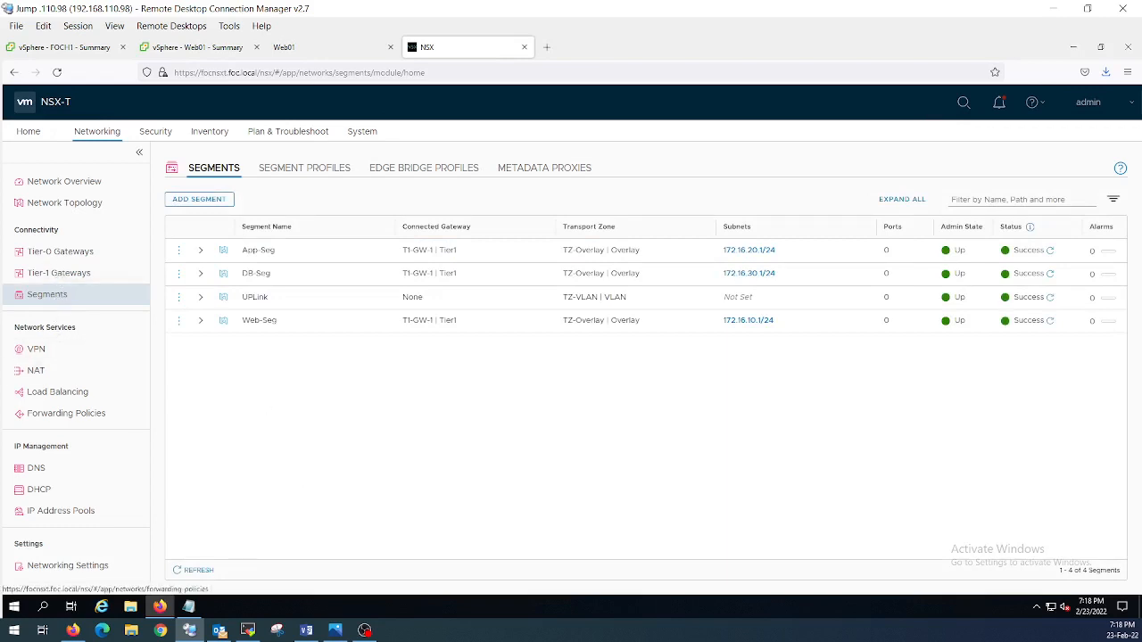
mouse_move(65, 413)
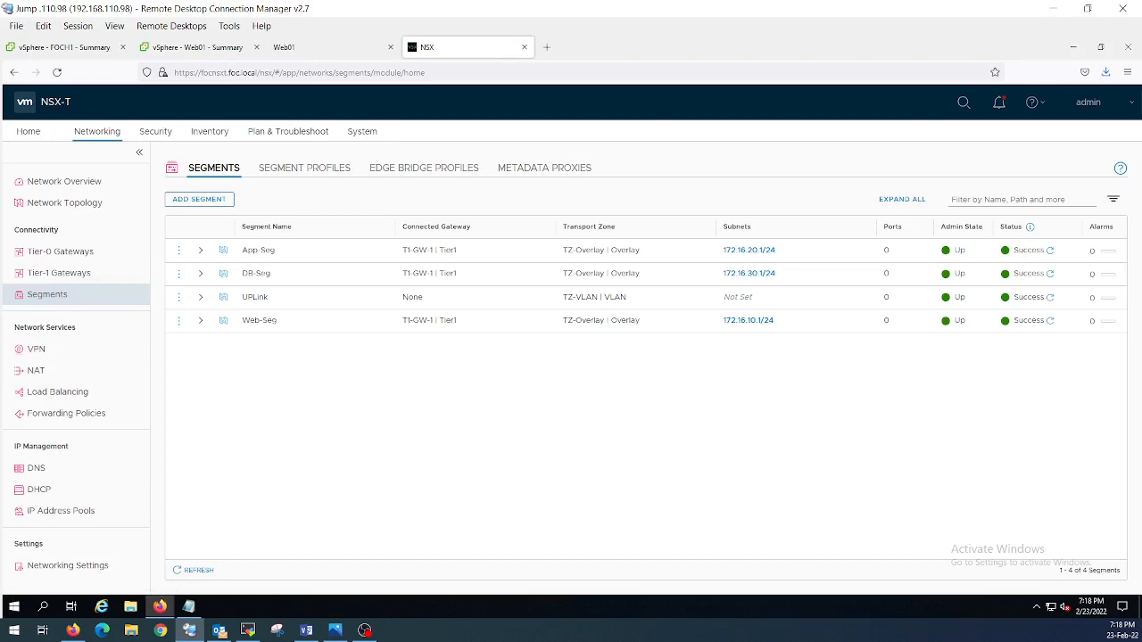
click(200, 319)
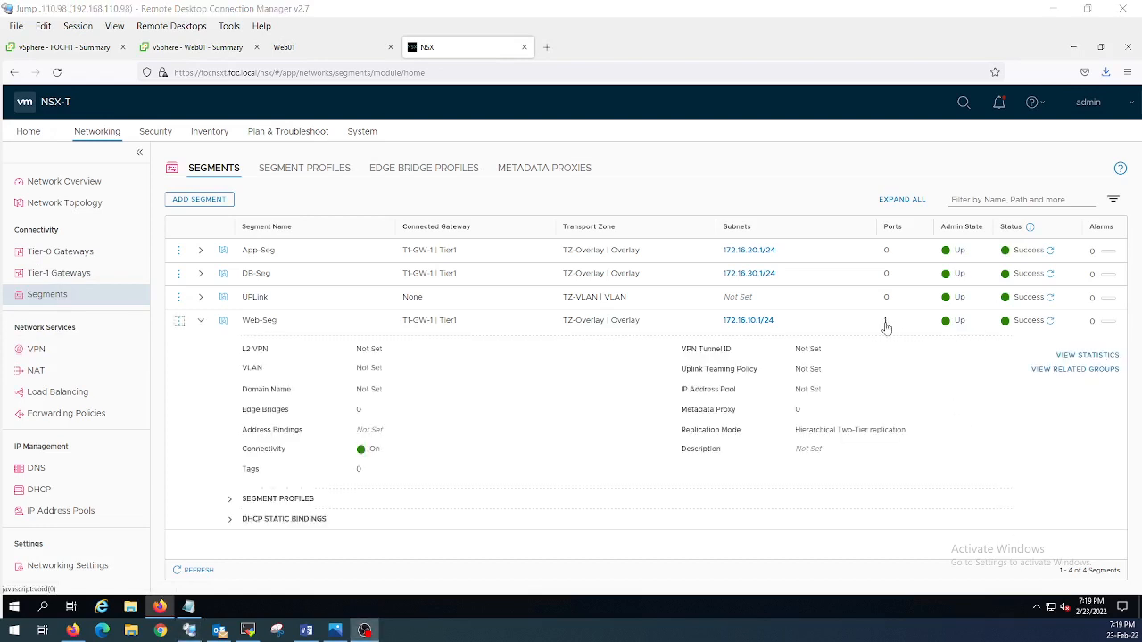
click(886, 321)
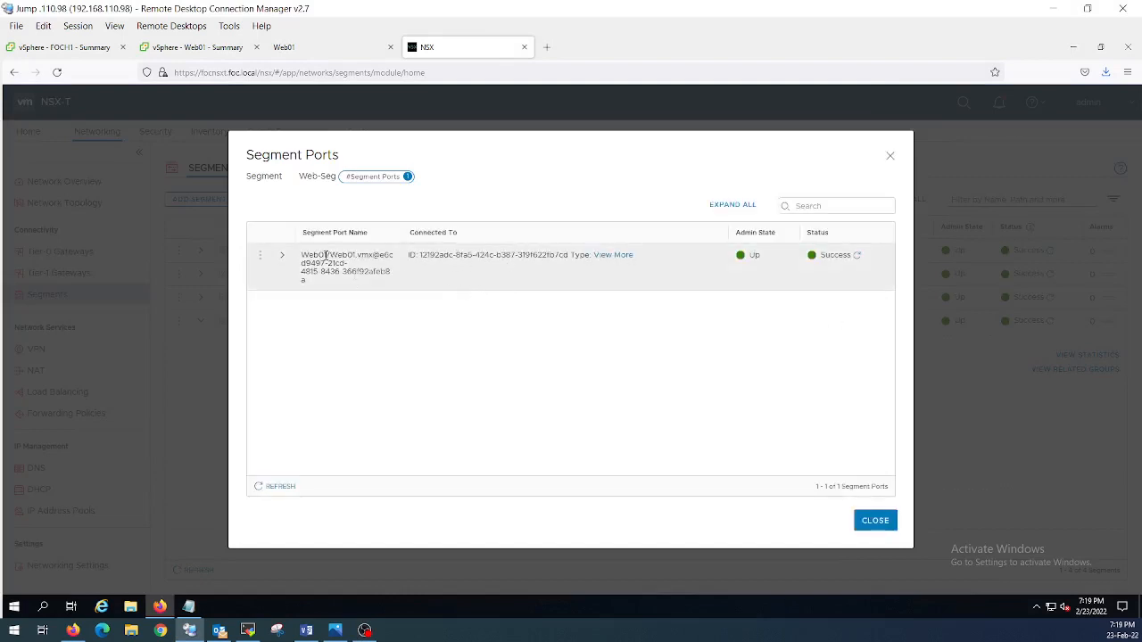
click(874, 520)
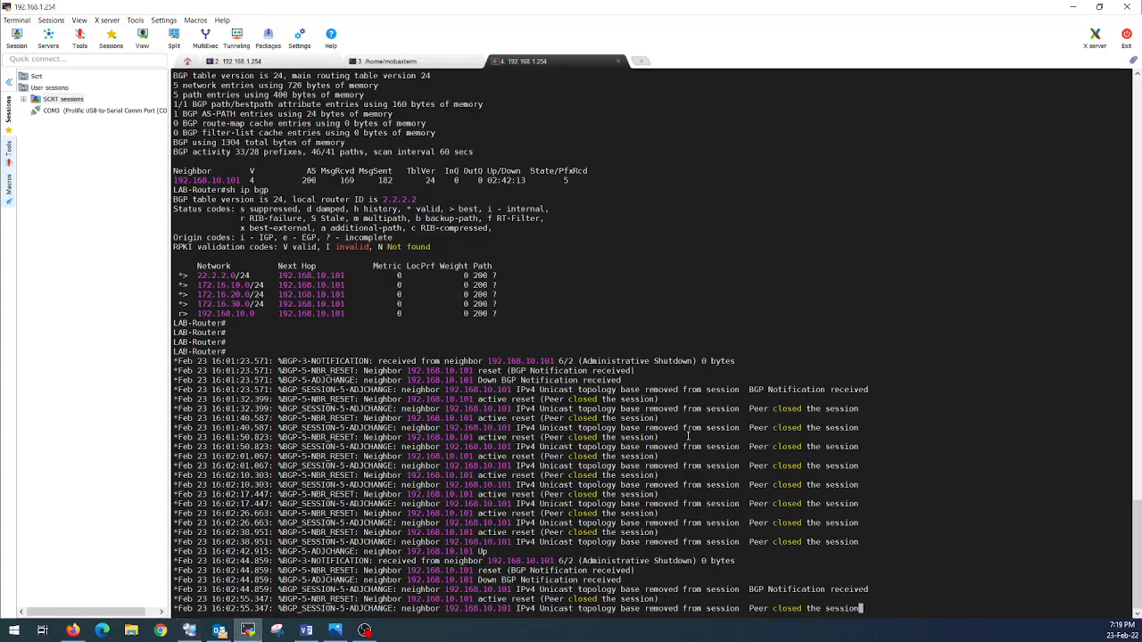
mouse_move(691, 361)
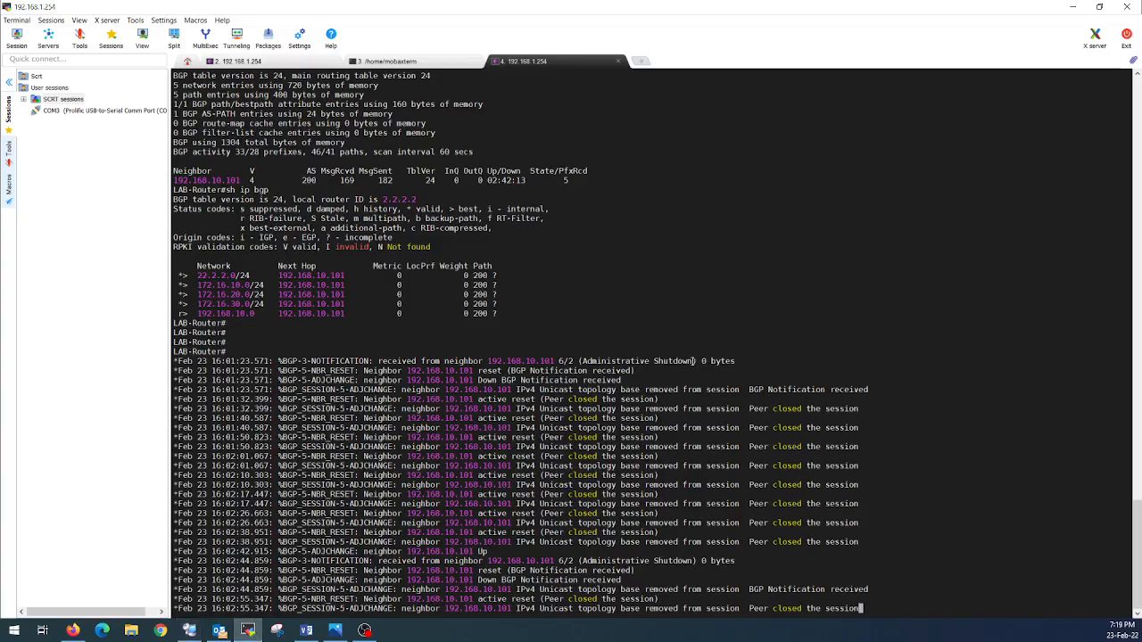
- Mark peer 192.168.10.101 in the shutdown notice, run 'sh ip bgp', start 'sh ip bgp sum'
double_click(521, 360)
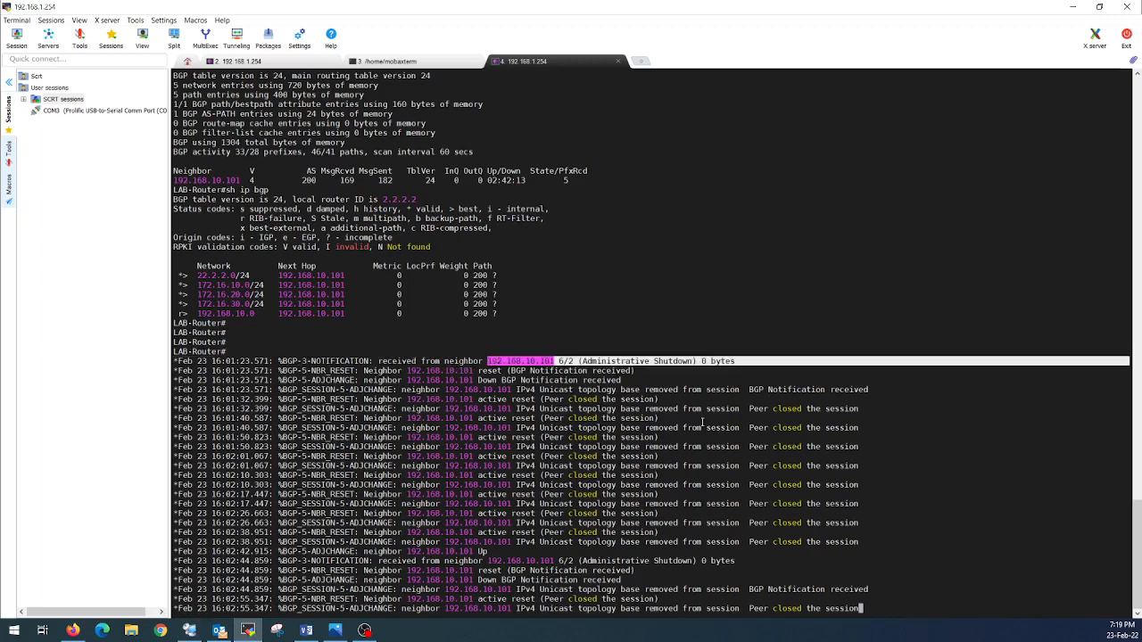
scroll(down, 3)
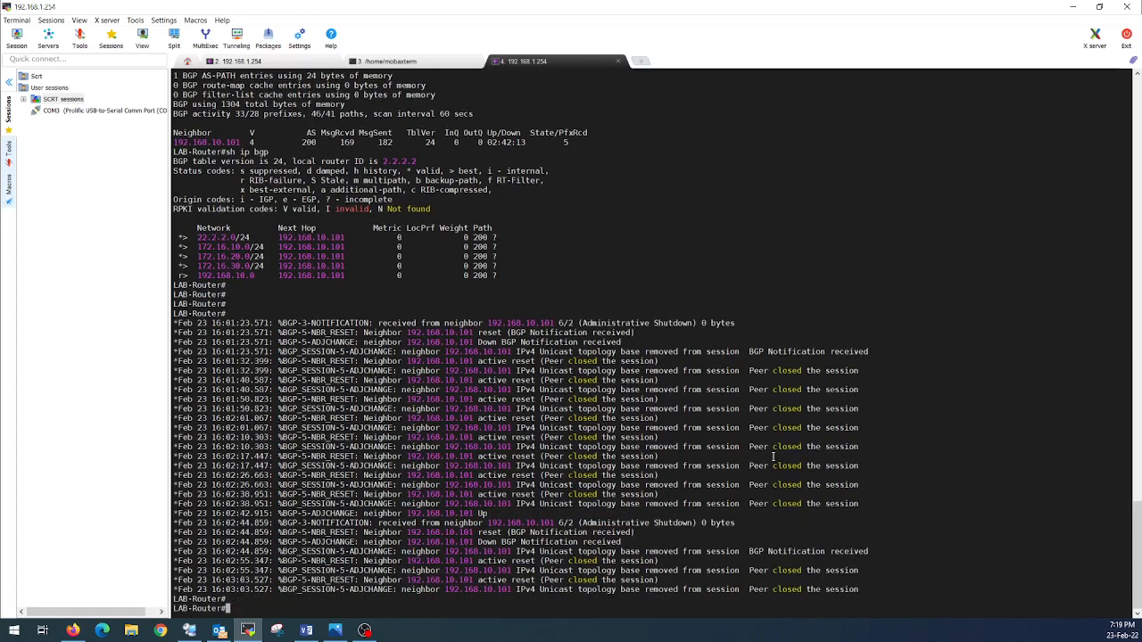
text(sh ip bgp)
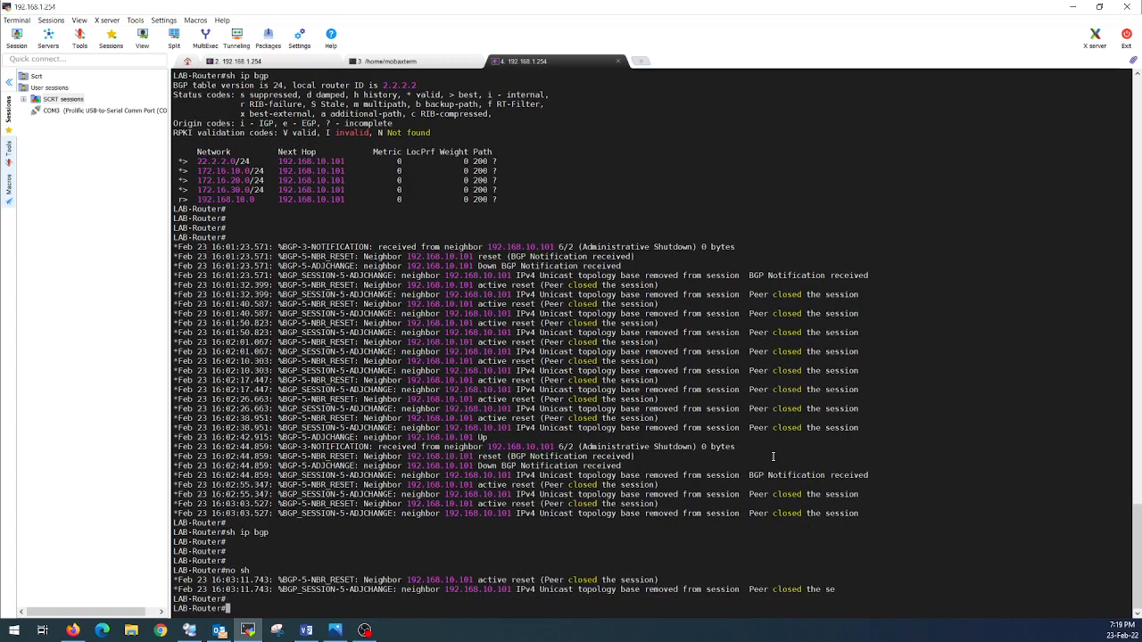
text(sh ip bgp s)
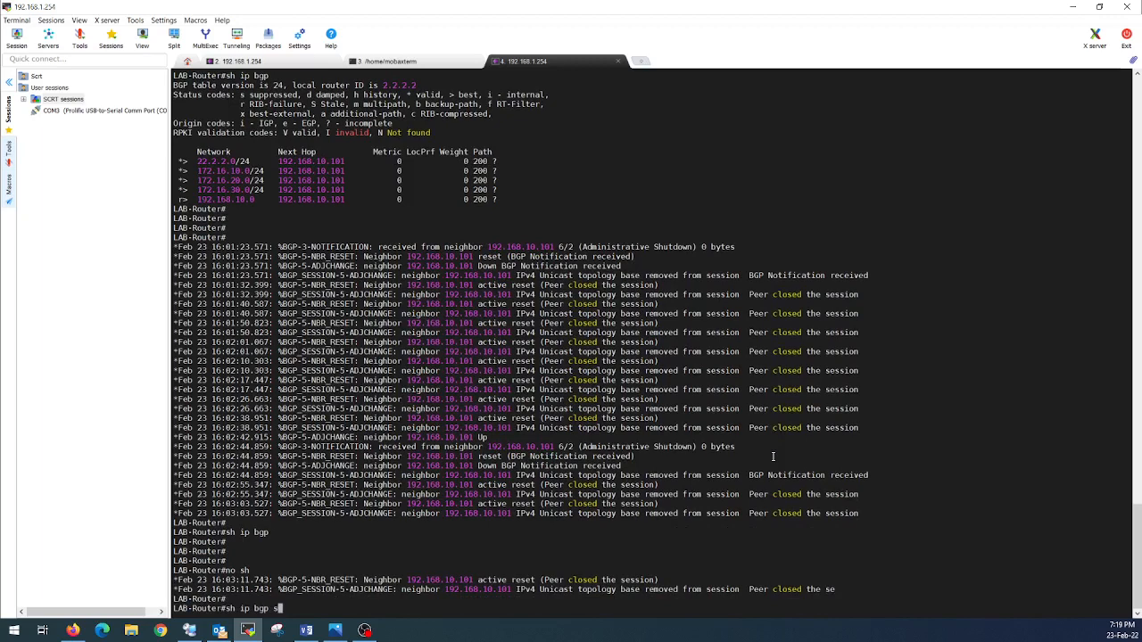